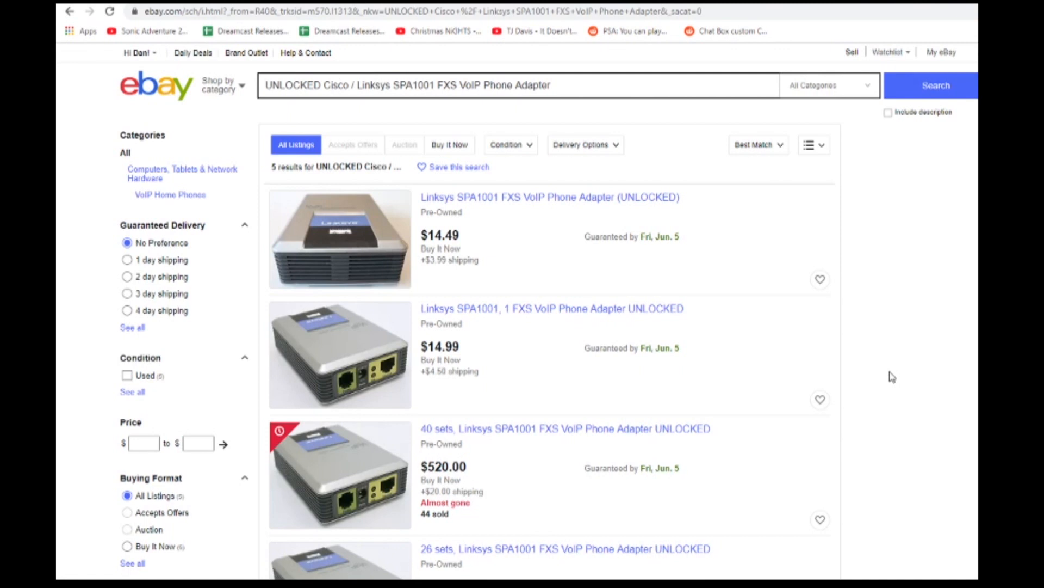
{"action": "mouse_move", "coordinate": [569, 228]}
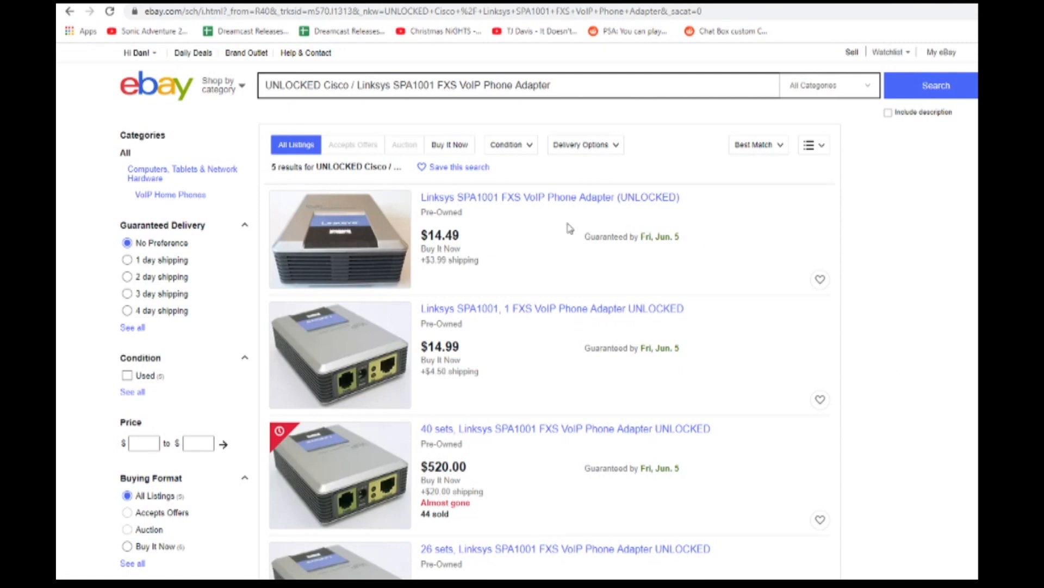
{"action": "mouse_move", "coordinate": [488, 237]}
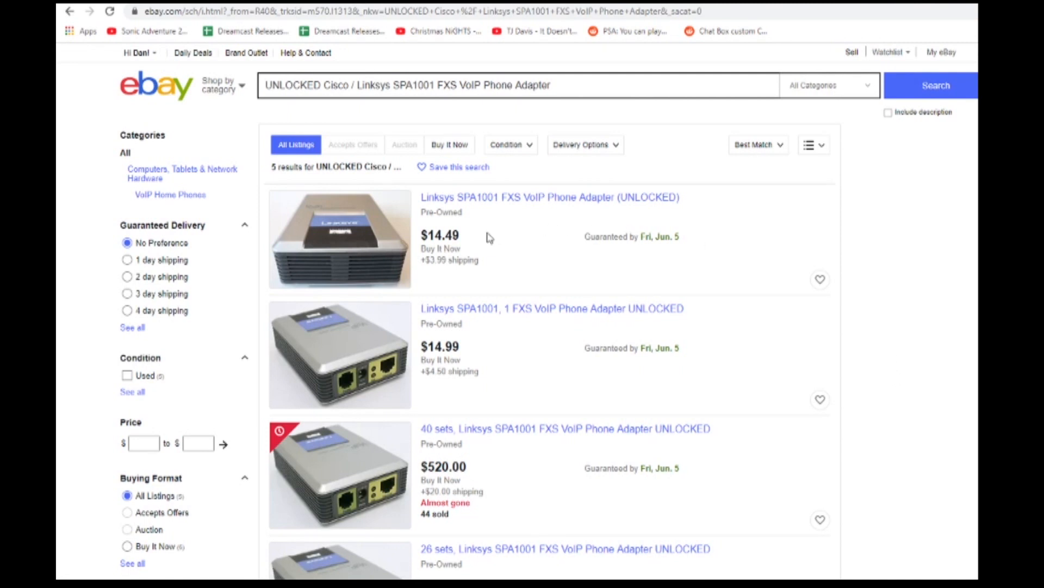
Browse to the router at 192.168.1.1 and continue past its redirect notice
{"action": "scroll", "scroll_direction": "down", "scroll_amount": 3}
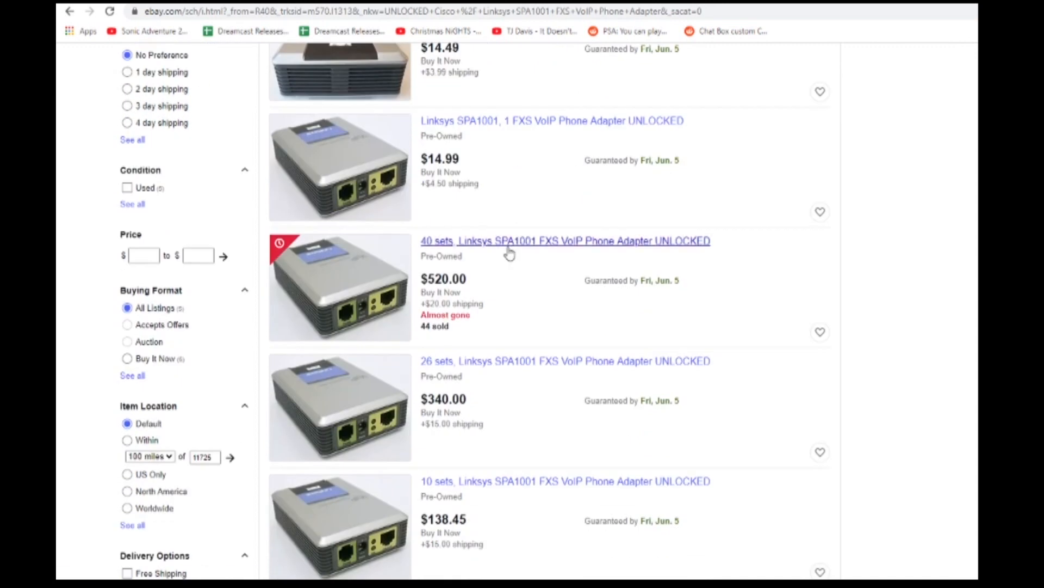
{"action": "mouse_move", "coordinate": [455, 354]}
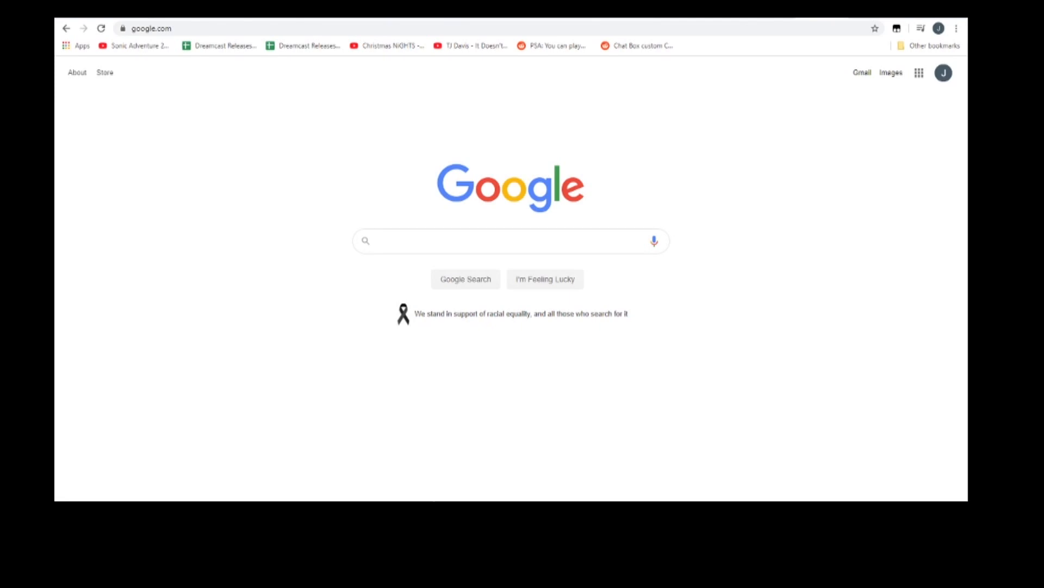
{"action": "left_click", "coordinate": [147, 29]}
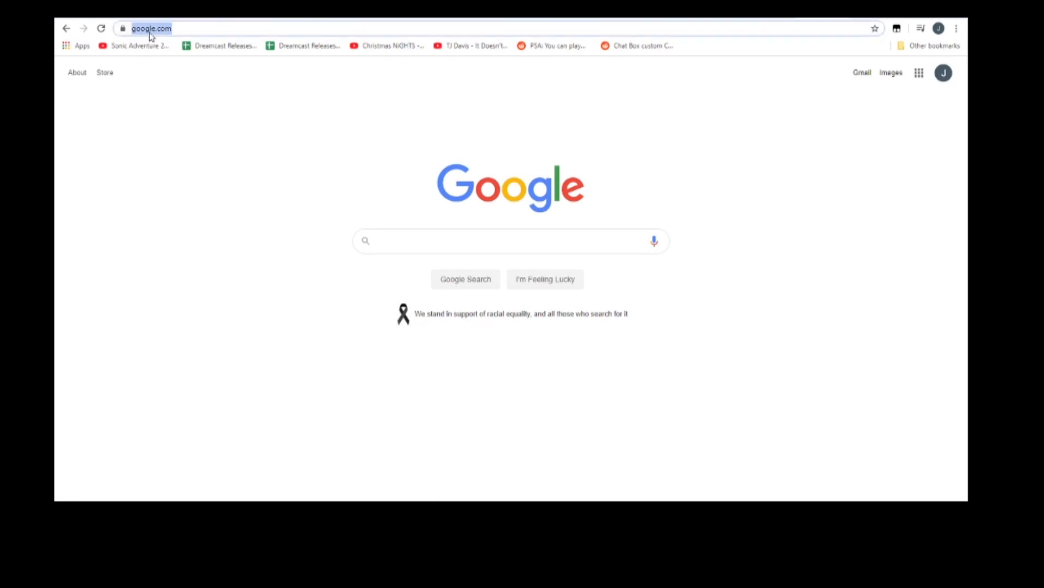
{"action": "type", "text": "192.168.1.1"}
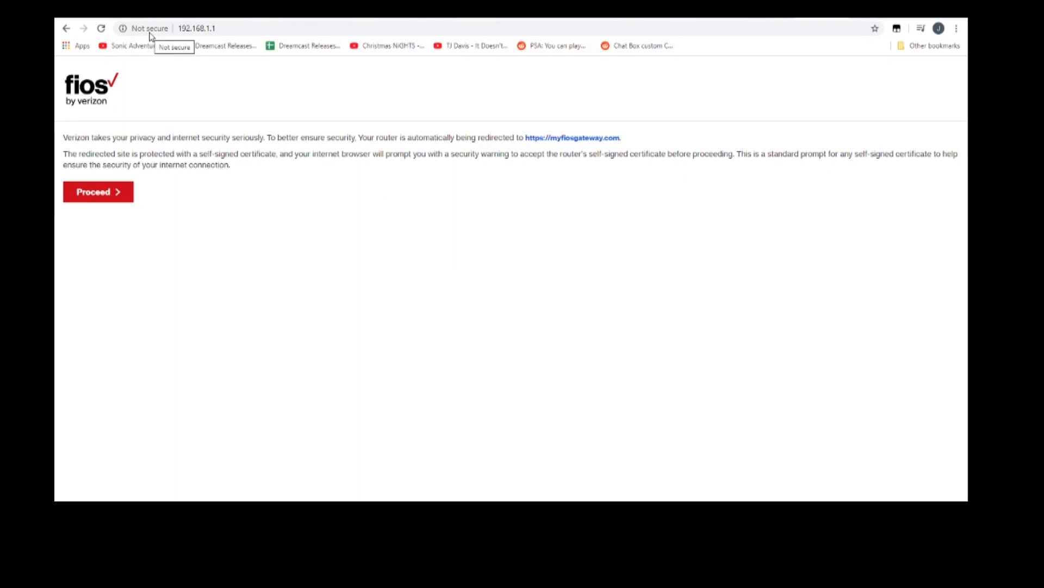
{"action": "left_click", "coordinate": [98, 192]}
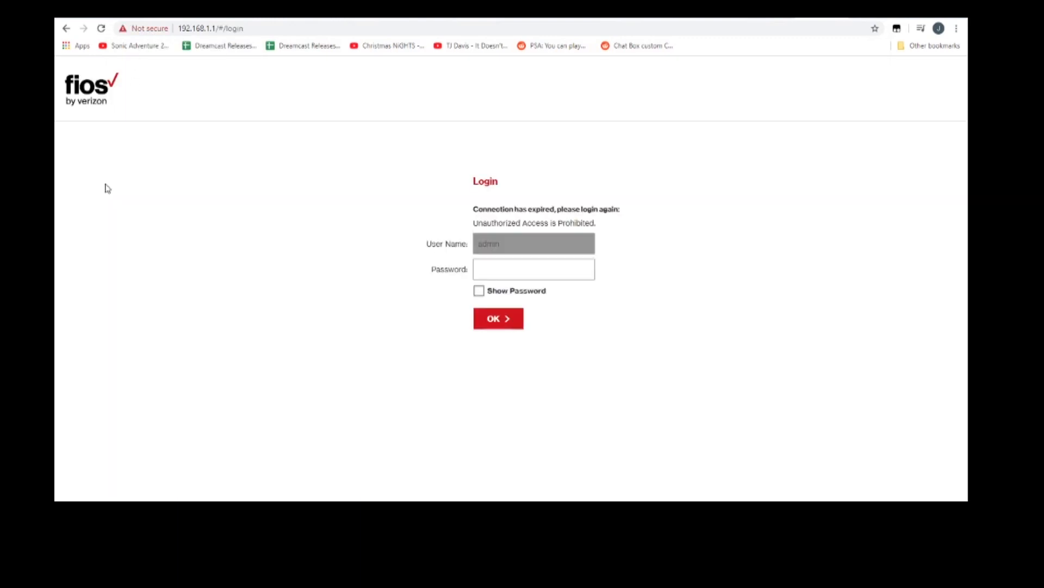
Log in to the Fios router admin with the admin password, reaching the main overview page
{"action": "left_click", "coordinate": [508, 269]}
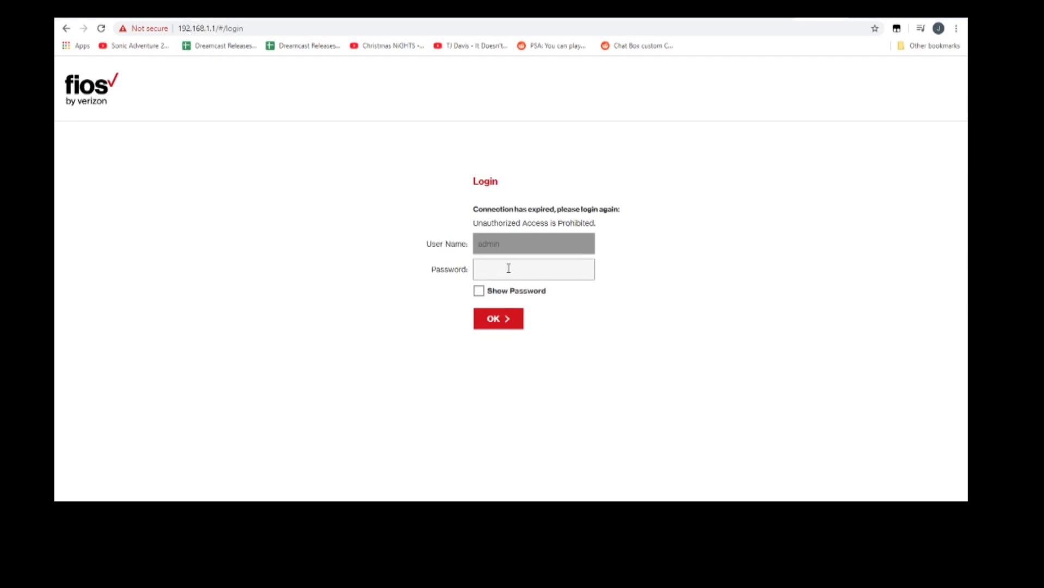
{"action": "left_click", "coordinate": [509, 269]}
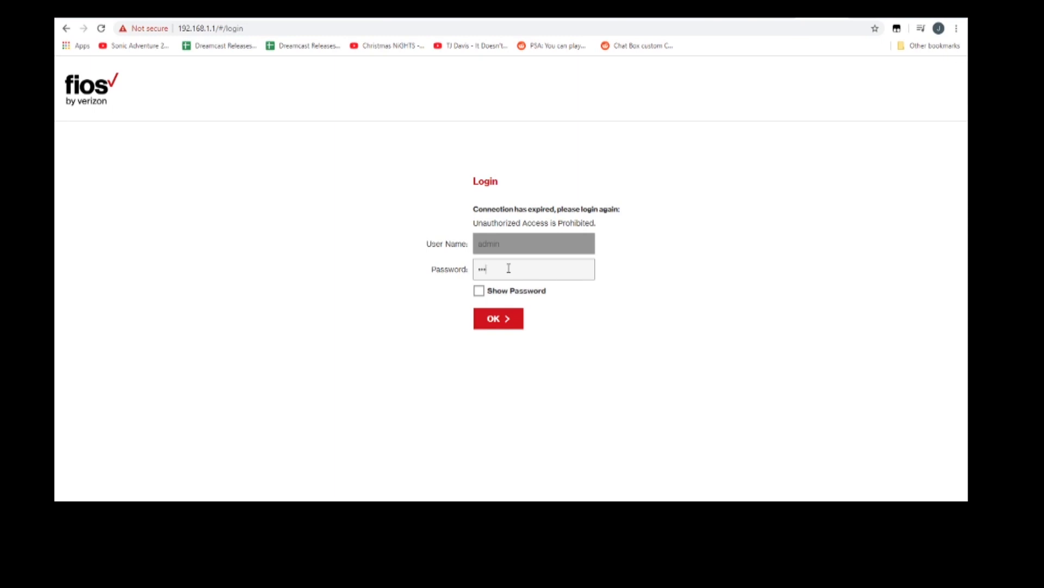
{"action": "left_click", "coordinate": [498, 318]}
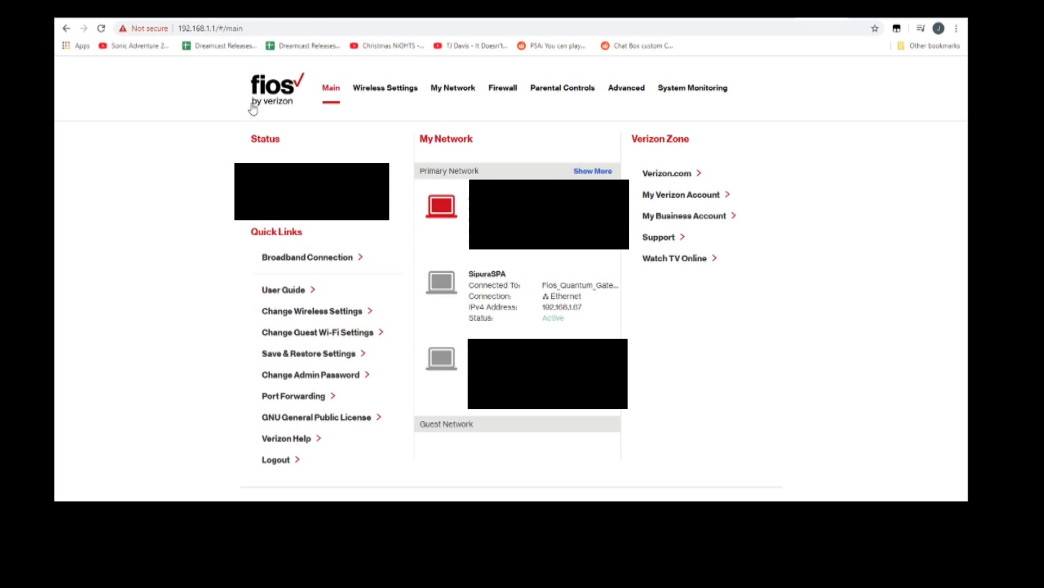
{"action": "mouse_move", "coordinate": [466, 98]}
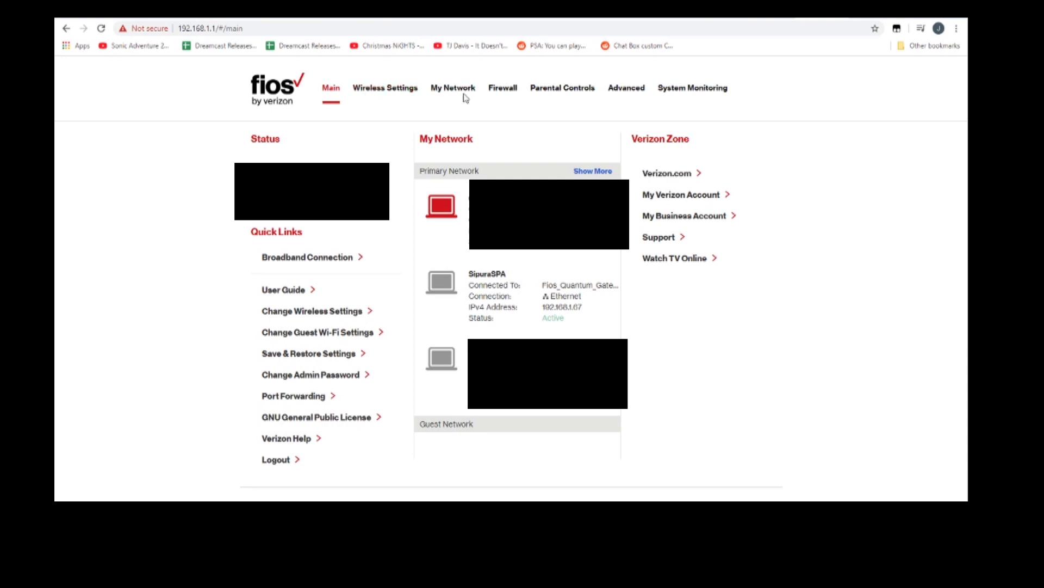
Find the SipuraSPA adapter in My Network and select its IPv4 address 192.168.1.67
{"action": "left_click", "coordinate": [452, 87]}
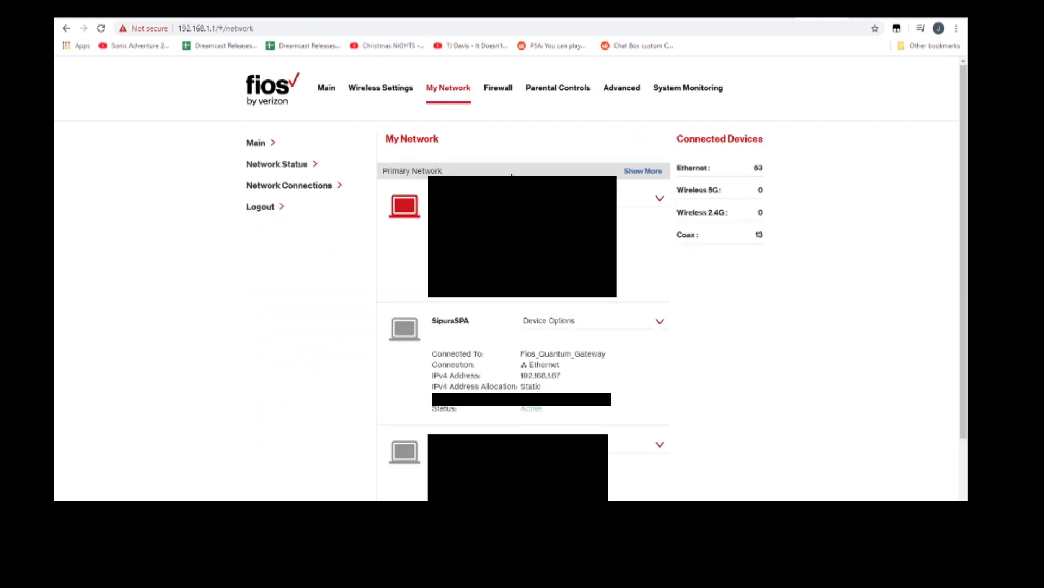
{"action": "scroll", "scroll_direction": "down", "scroll_amount": 3}
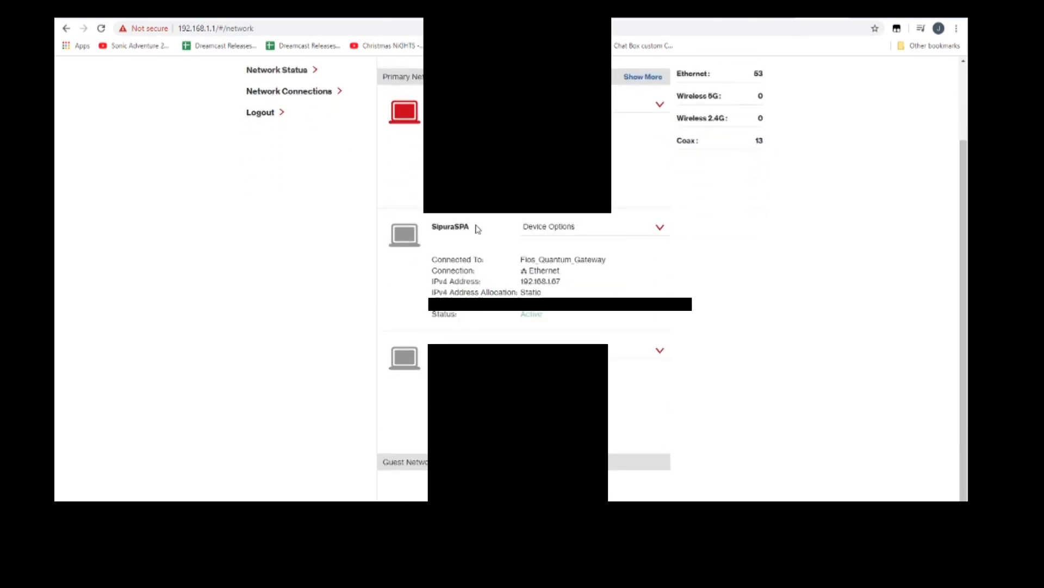
{"action": "double_click", "coordinate": [450, 226]}
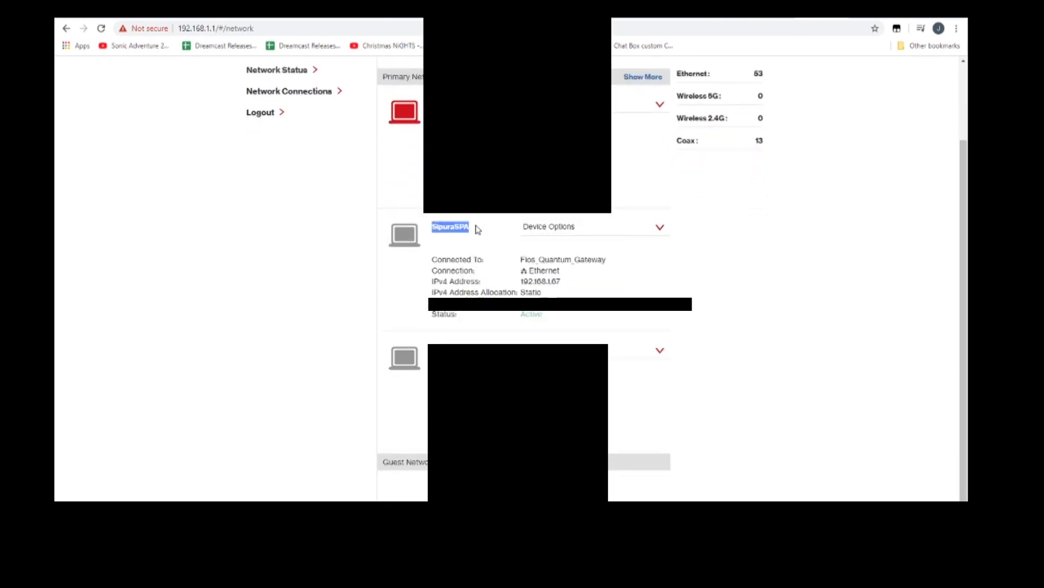
{"action": "left_click", "coordinate": [477, 230]}
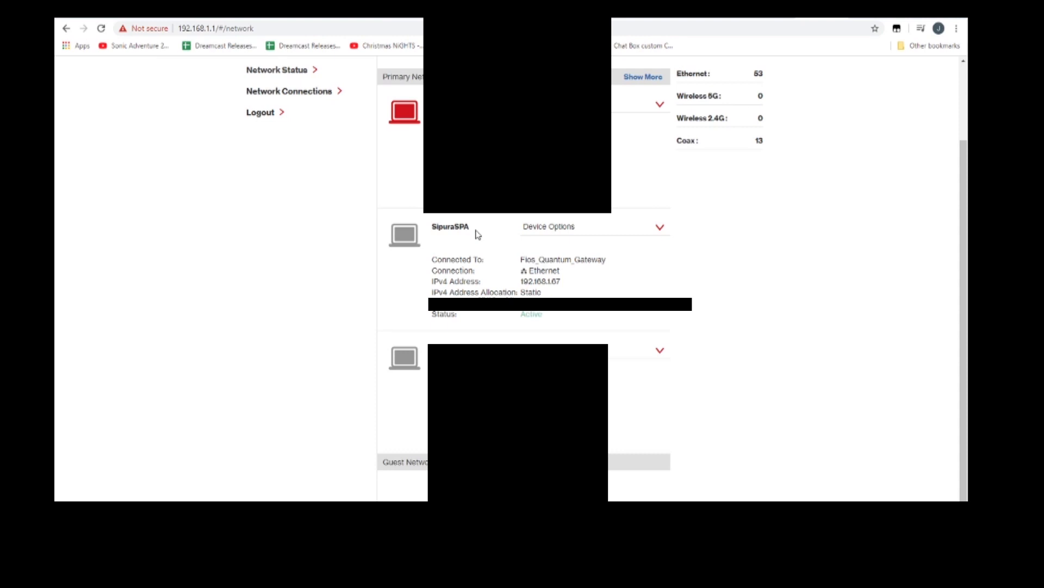
{"action": "double_click", "coordinate": [450, 227]}
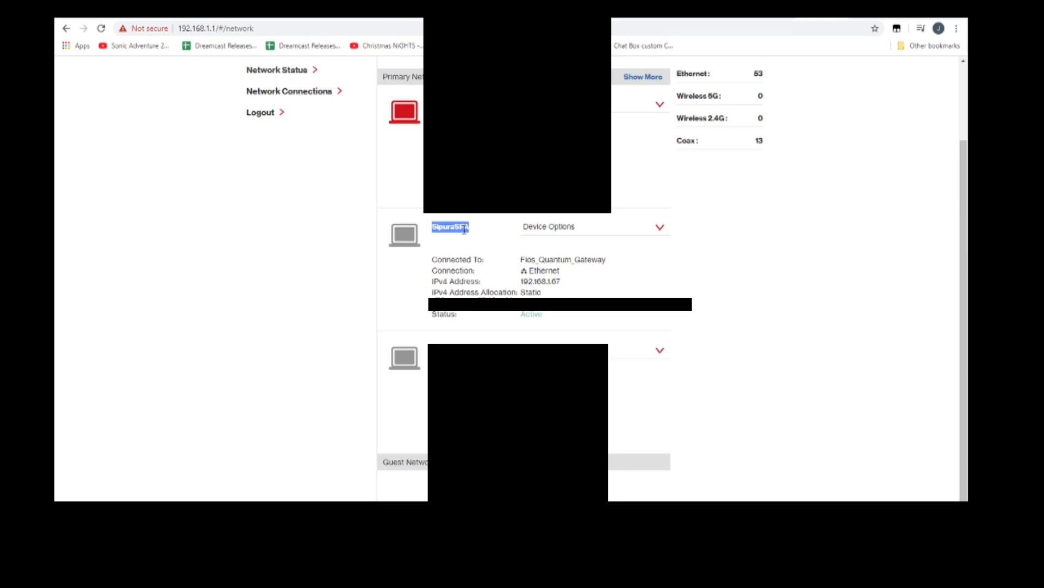
{"action": "left_click", "coordinate": [566, 283]}
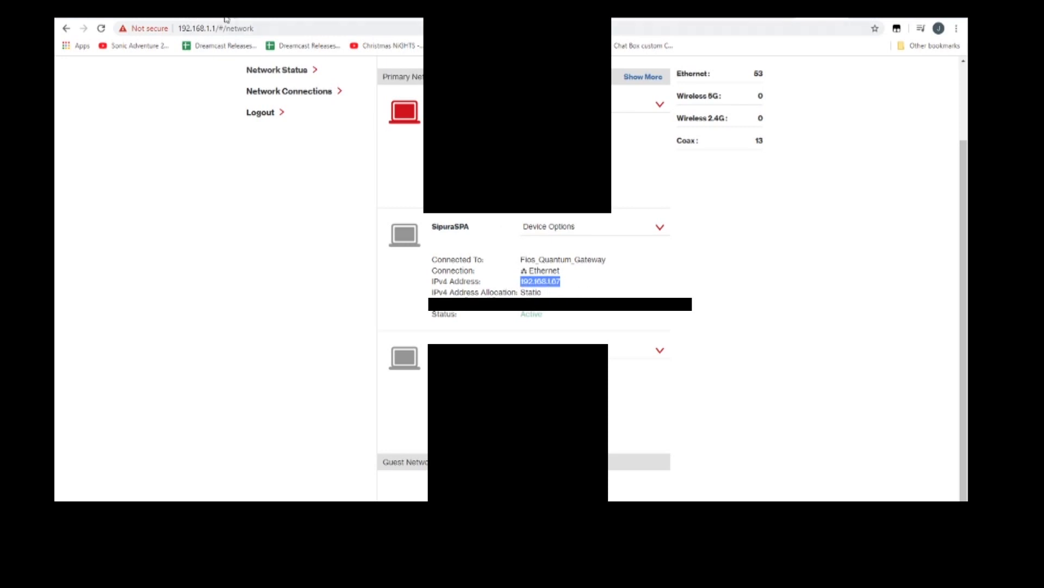
Browse to the adapter's configuration page at 192.168.1.67
{"action": "type", "text": "192.168.1.67"}
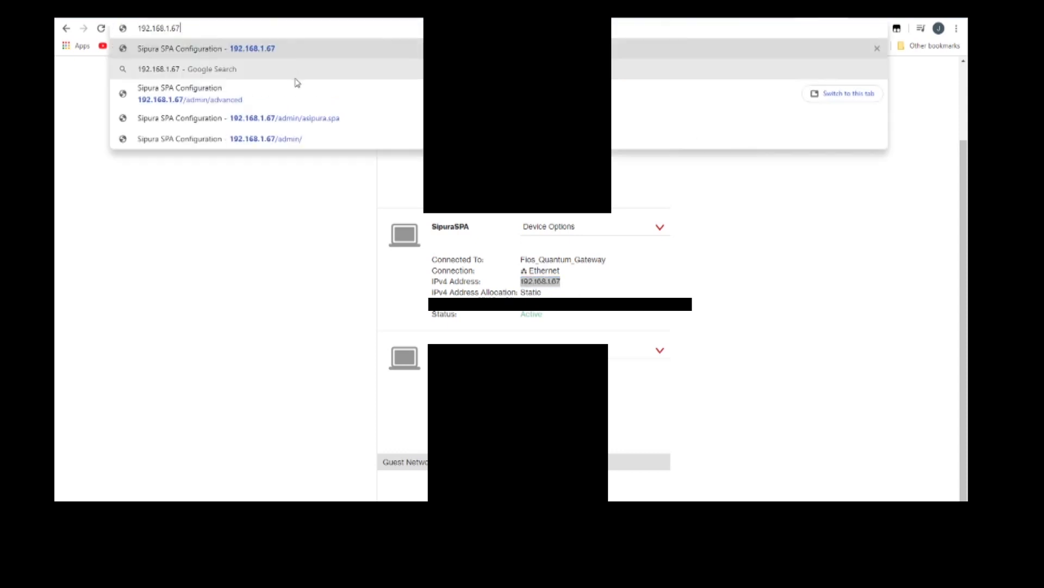
{"action": "left_click", "coordinate": [202, 48]}
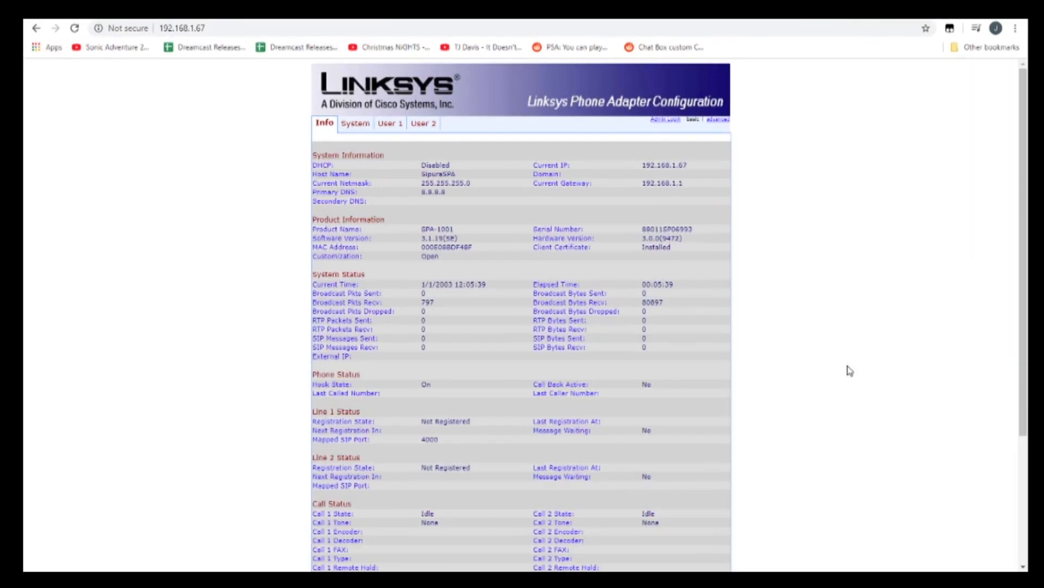
{"action": "mouse_move", "coordinate": [668, 124]}
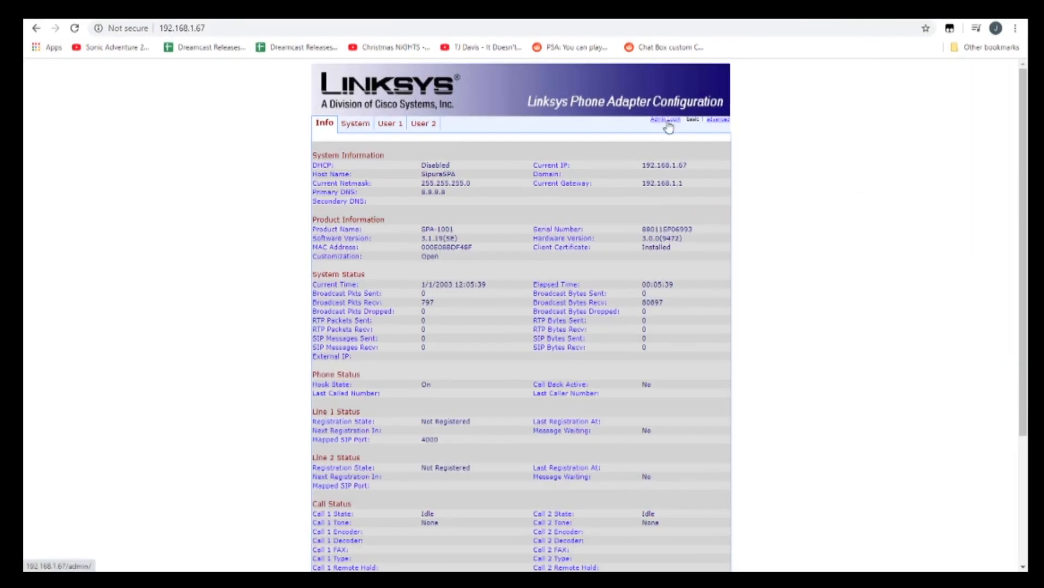
Log in as admin, switch to advanced view and show the System settings with static IP 192.168.1.67
{"action": "left_click", "coordinate": [666, 118]}
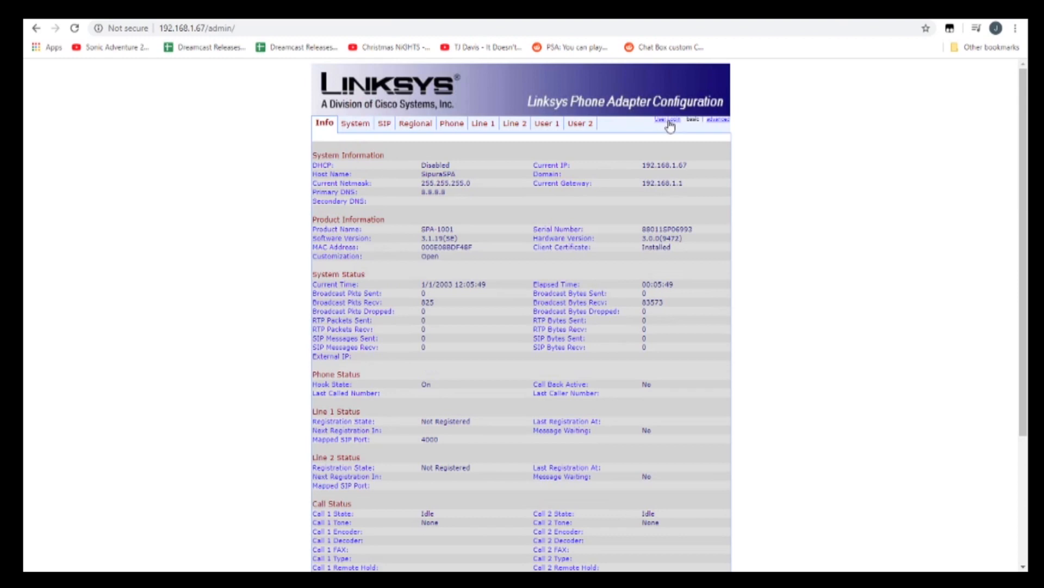
{"action": "left_click", "coordinate": [717, 120]}
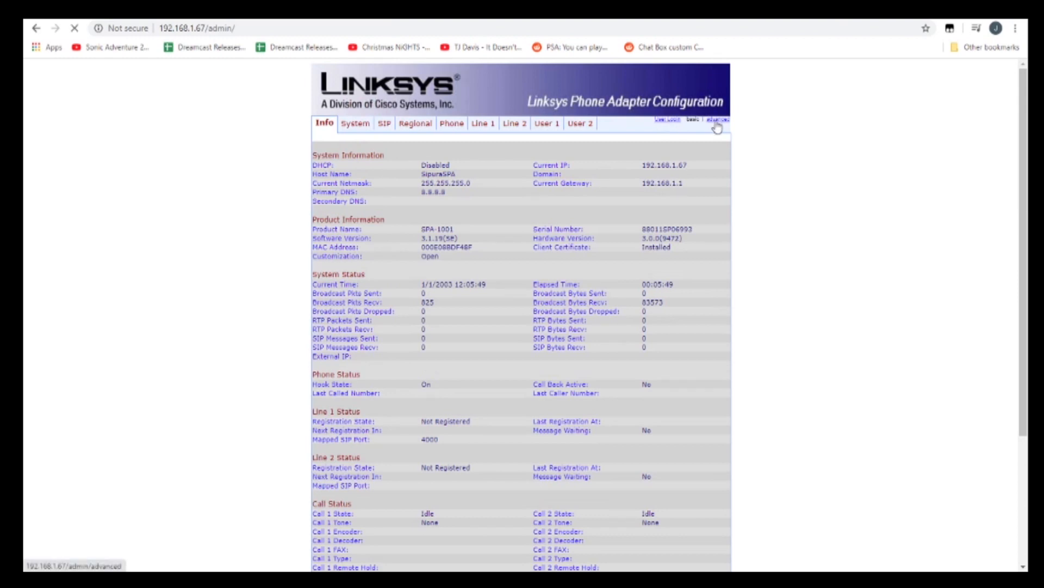
{"action": "left_click", "coordinate": [716, 120]}
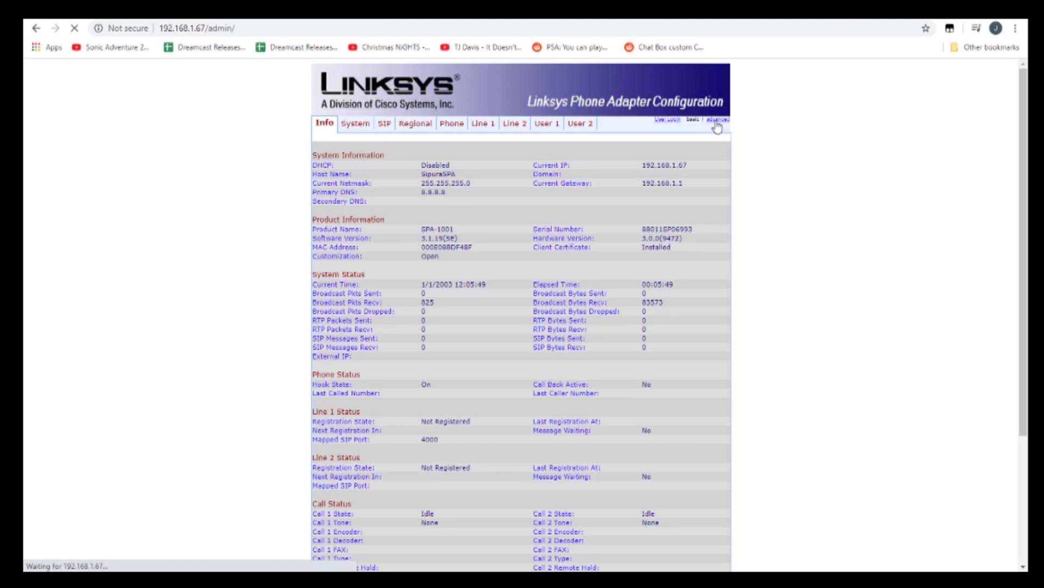
{"action": "left_click", "coordinate": [718, 120]}
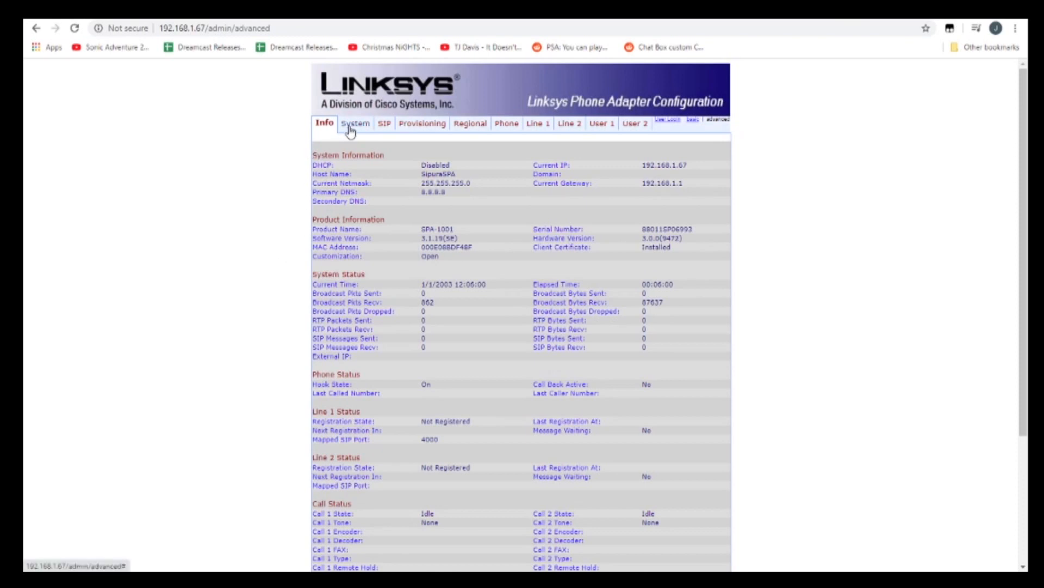
{"action": "left_click", "coordinate": [355, 123]}
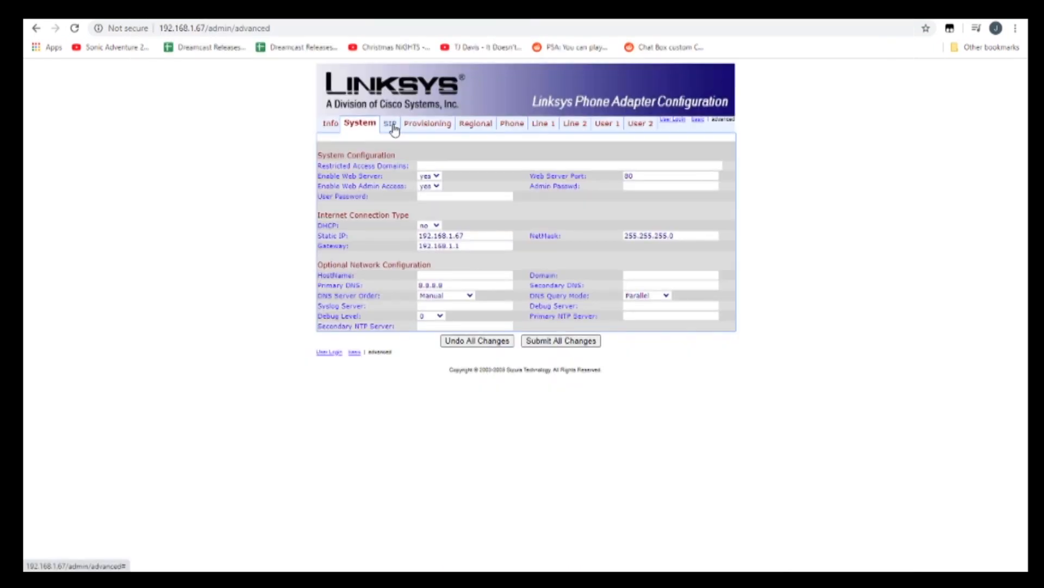
Show the SIP parameters page with SIP timers, RTP ports and NAT support settings
{"action": "left_click", "coordinate": [389, 123]}
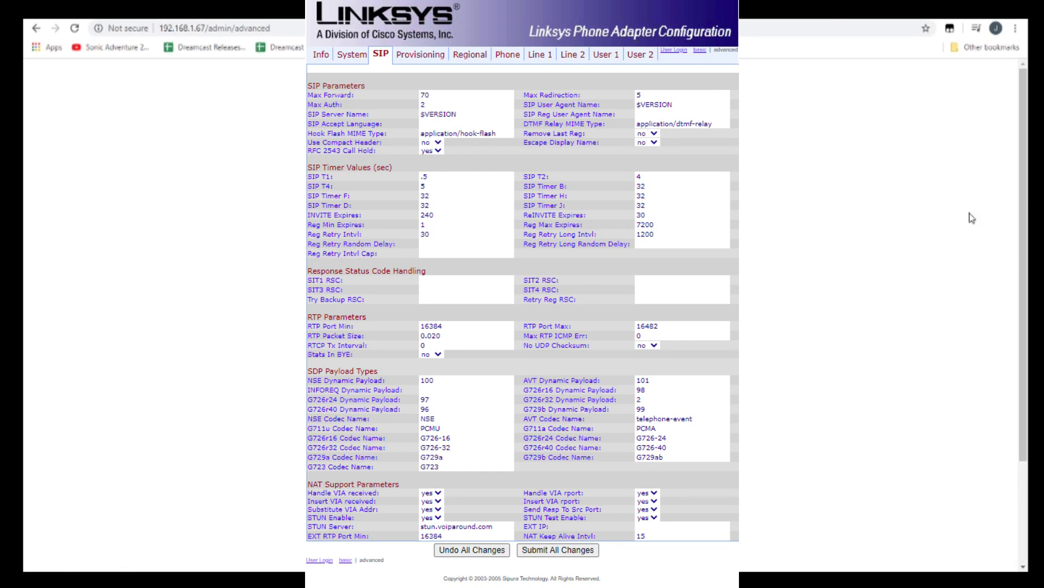
{"action": "mouse_move", "coordinate": [1004, 101]}
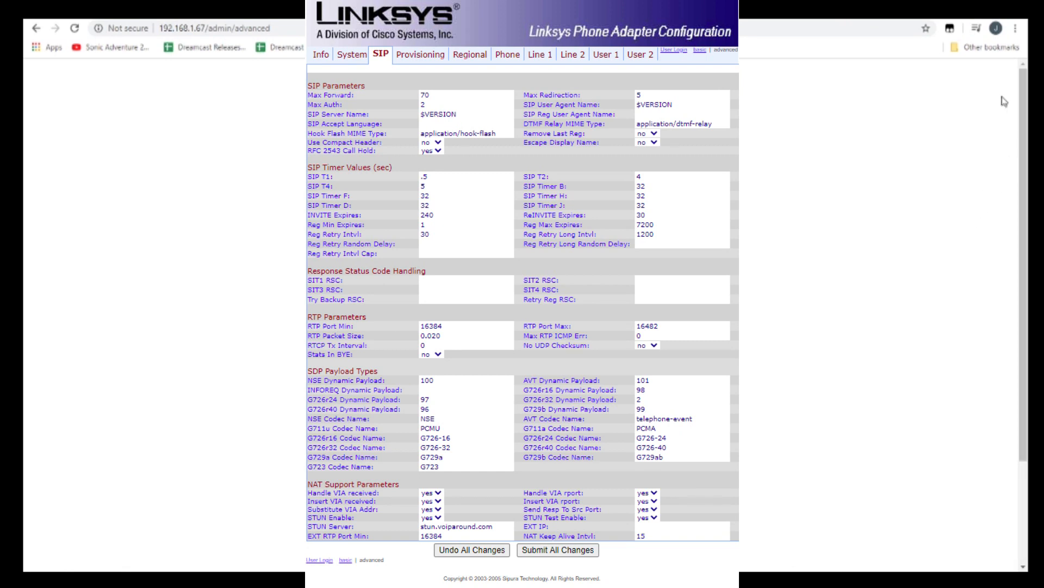
{"action": "mouse_move", "coordinate": [823, 174]}
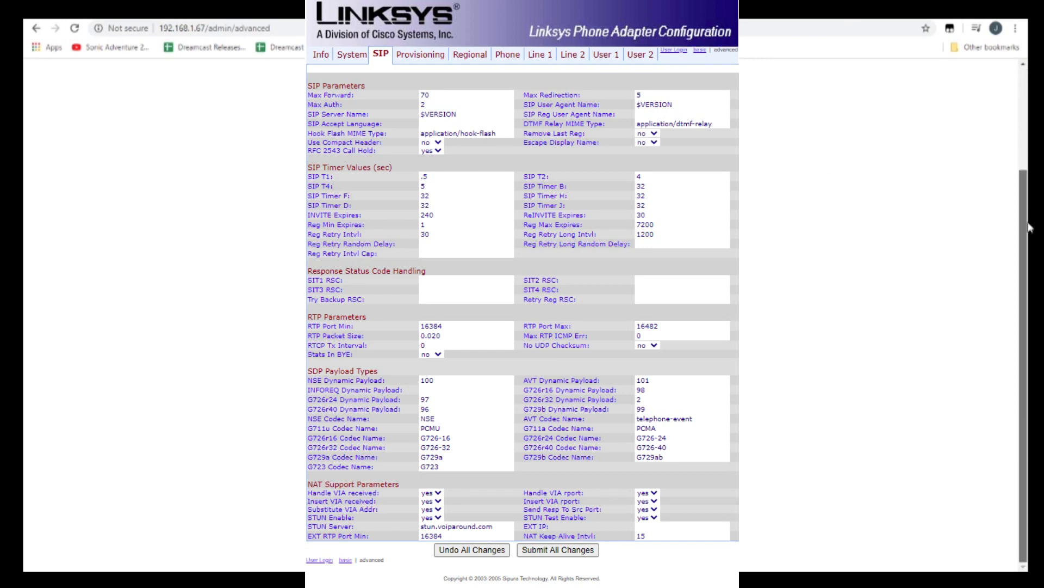
{"action": "mouse_move", "coordinate": [950, 327]}
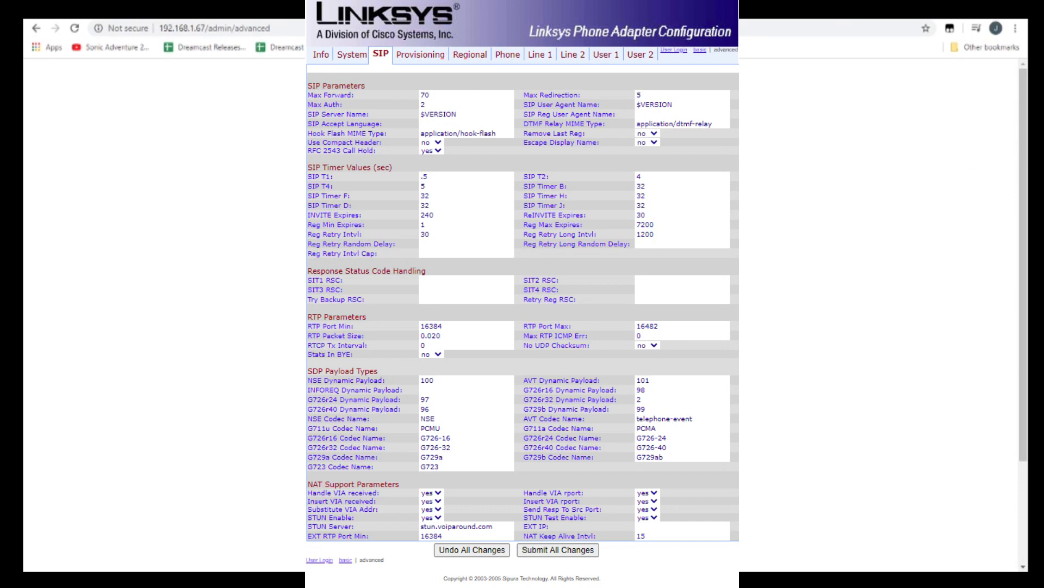
{"action": "left_click", "coordinate": [423, 54]}
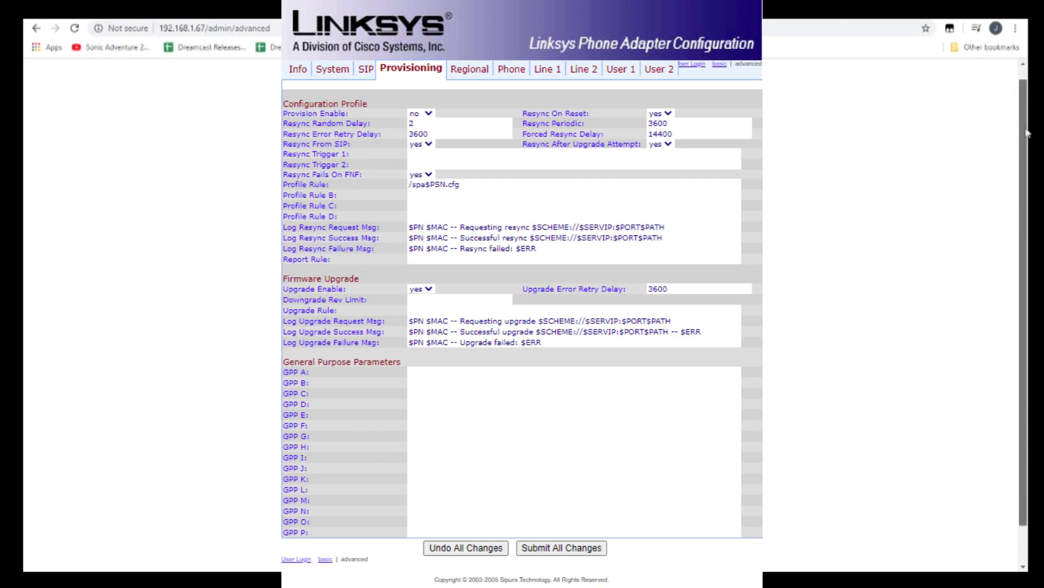
{"action": "mouse_move", "coordinate": [979, 322]}
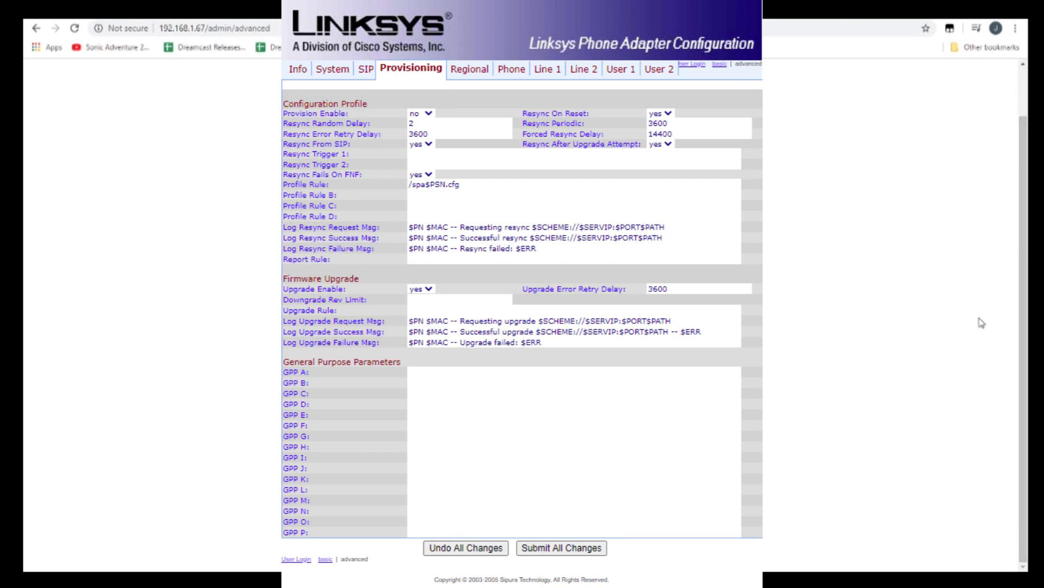
{"action": "mouse_move", "coordinate": [1029, 224]}
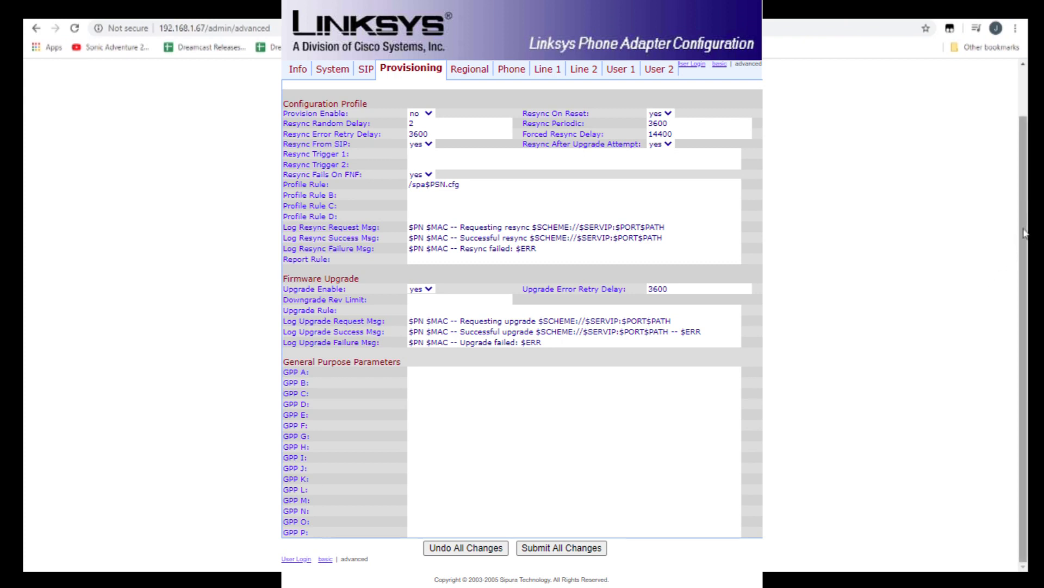
{"action": "mouse_move", "coordinate": [1030, 213]}
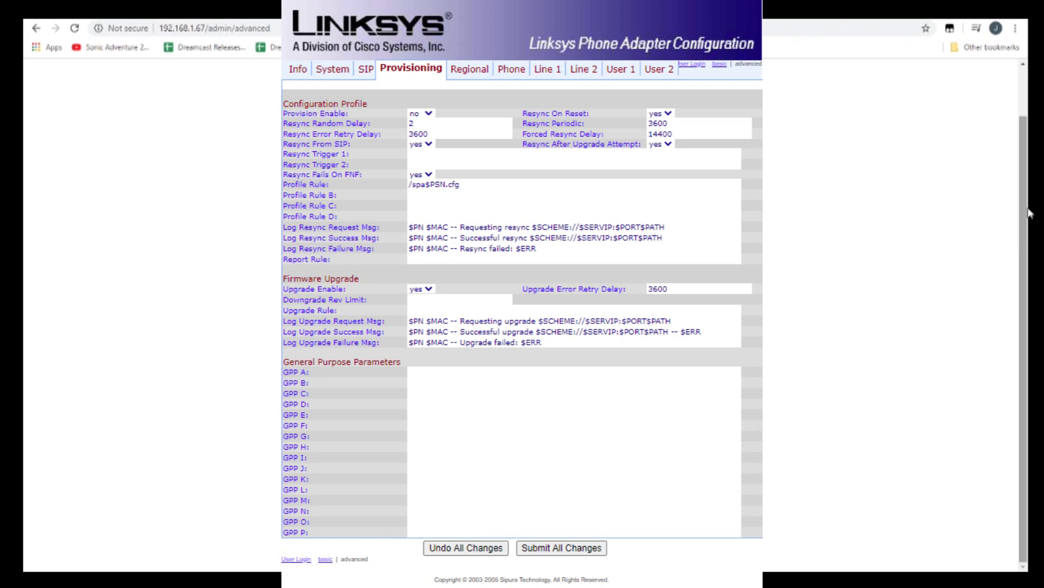
{"action": "mouse_move", "coordinate": [1027, 221]}
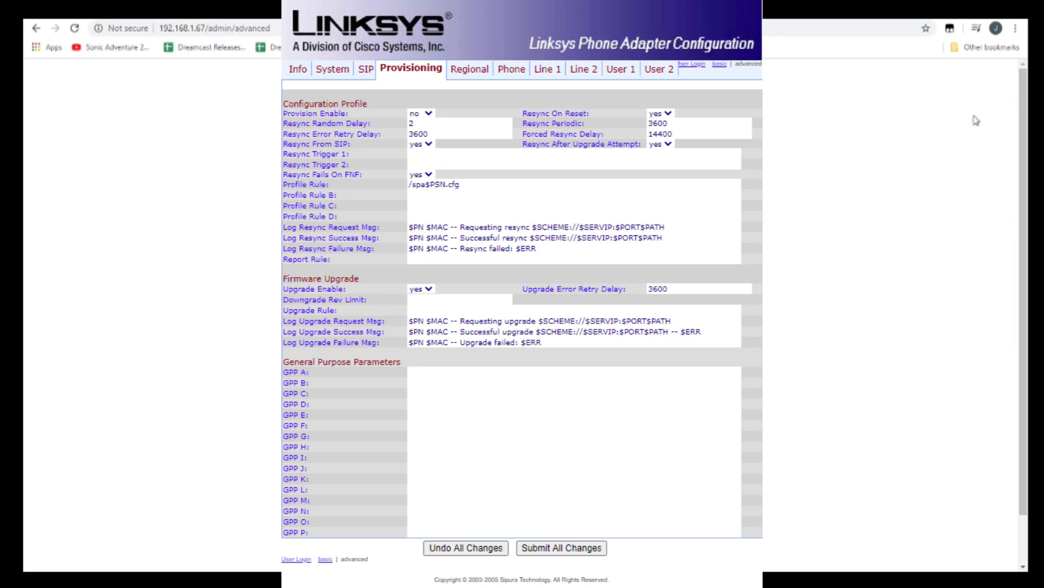
Show the Line 1 settings and review its NAT, SIP, proxy and subscriber options
{"action": "left_click", "coordinate": [512, 70]}
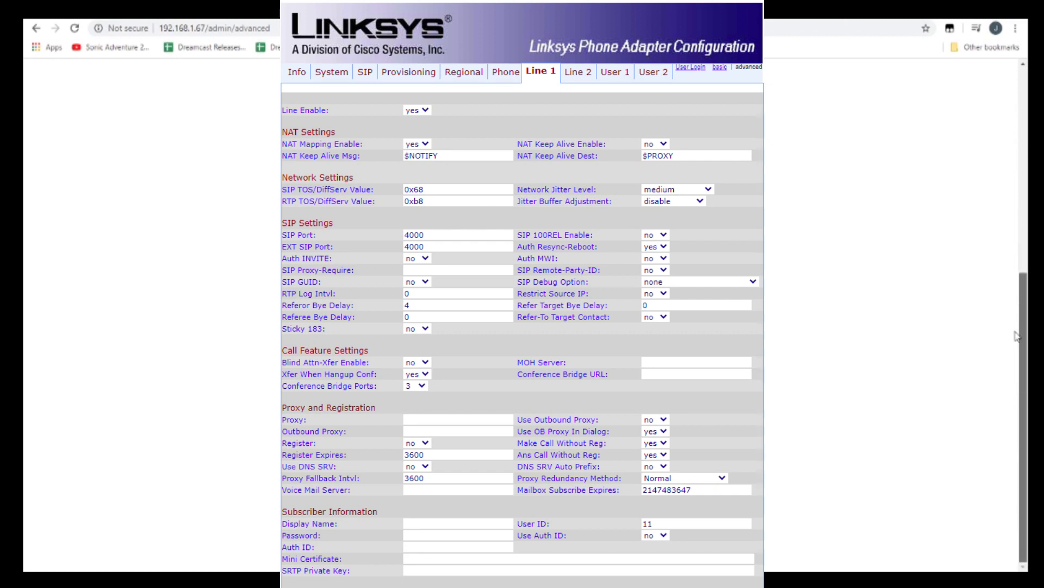
{"action": "scroll", "scroll_direction": "down", "scroll_amount": 3}
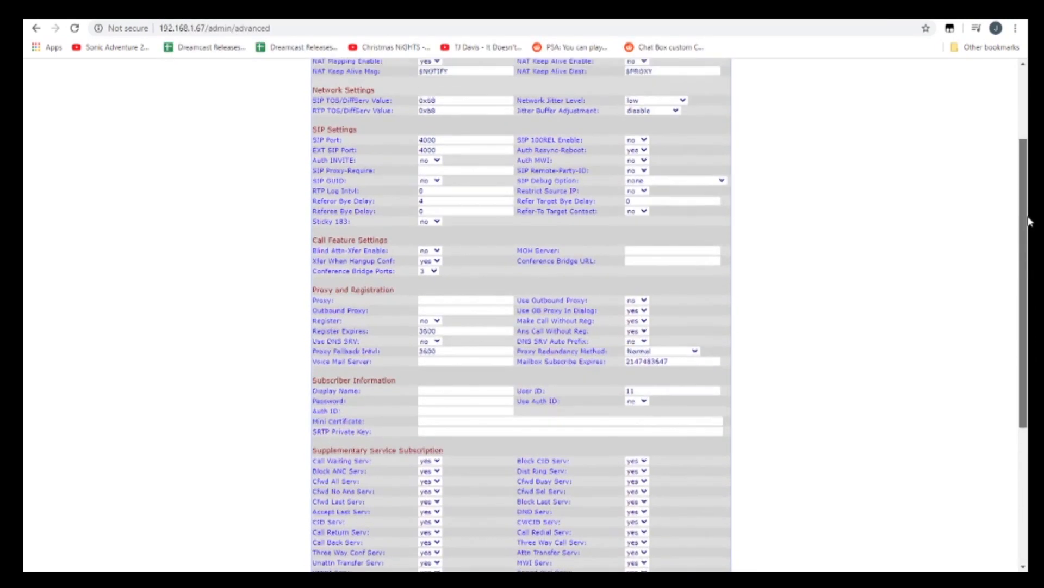
{"action": "scroll", "scroll_direction": "up", "scroll_amount": 3}
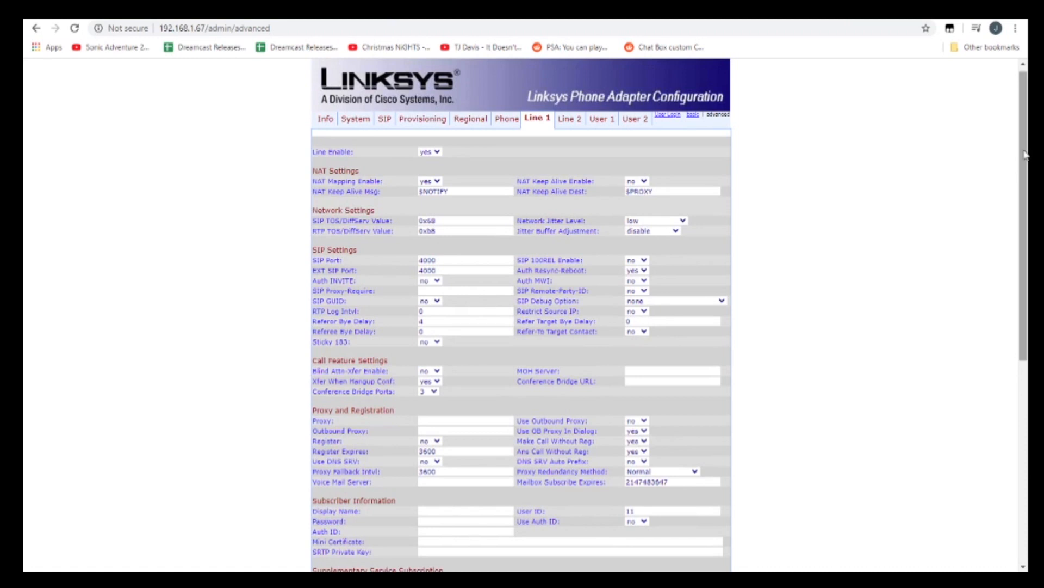
{"action": "mouse_move", "coordinate": [725, 229]}
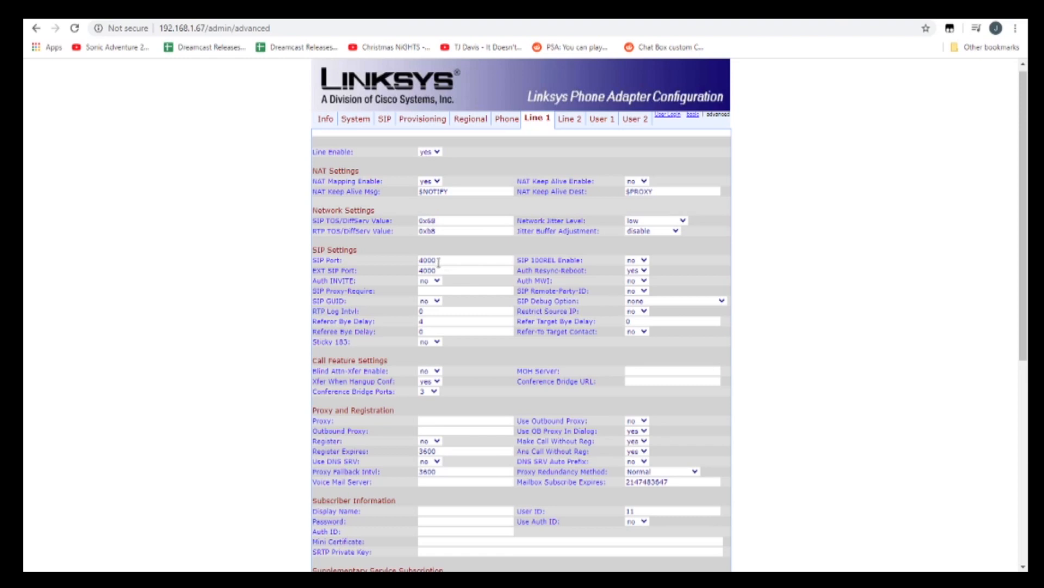
{"action": "mouse_move", "coordinate": [411, 270]}
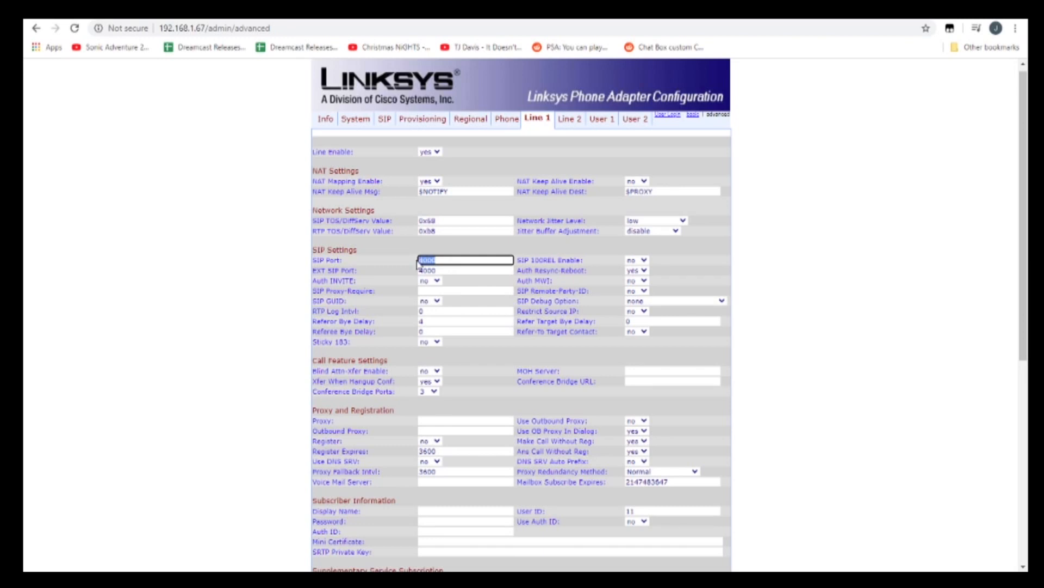
{"action": "left_click", "coordinate": [463, 270]}
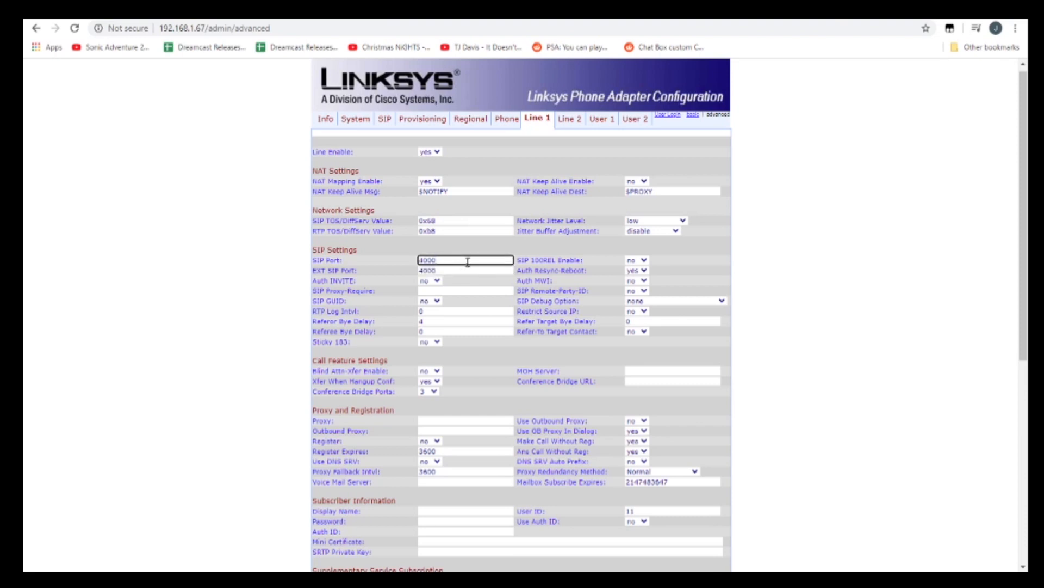
{"action": "left_click", "coordinate": [464, 270]}
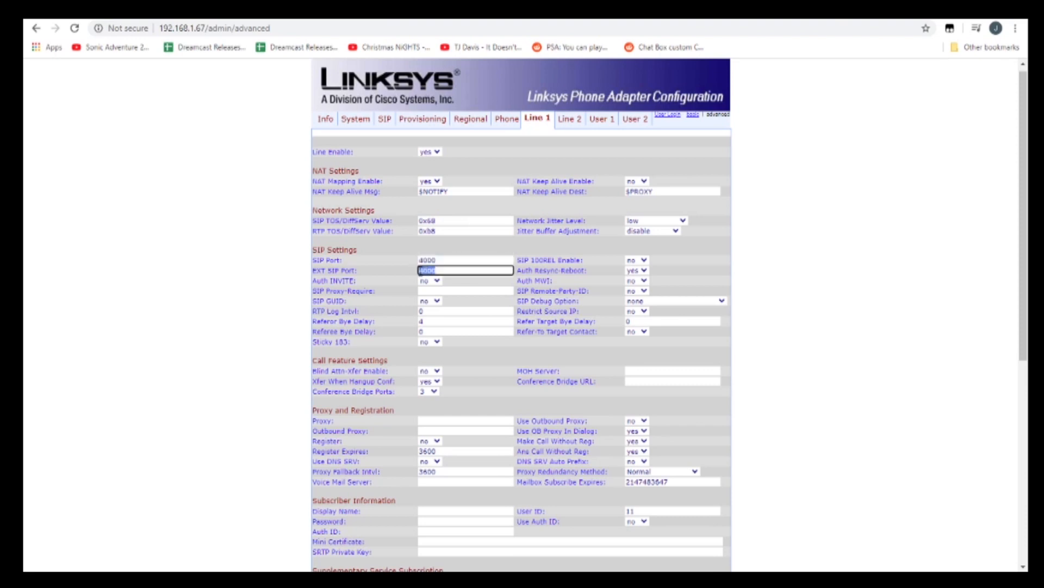
{"action": "left_click", "coordinate": [465, 260]}
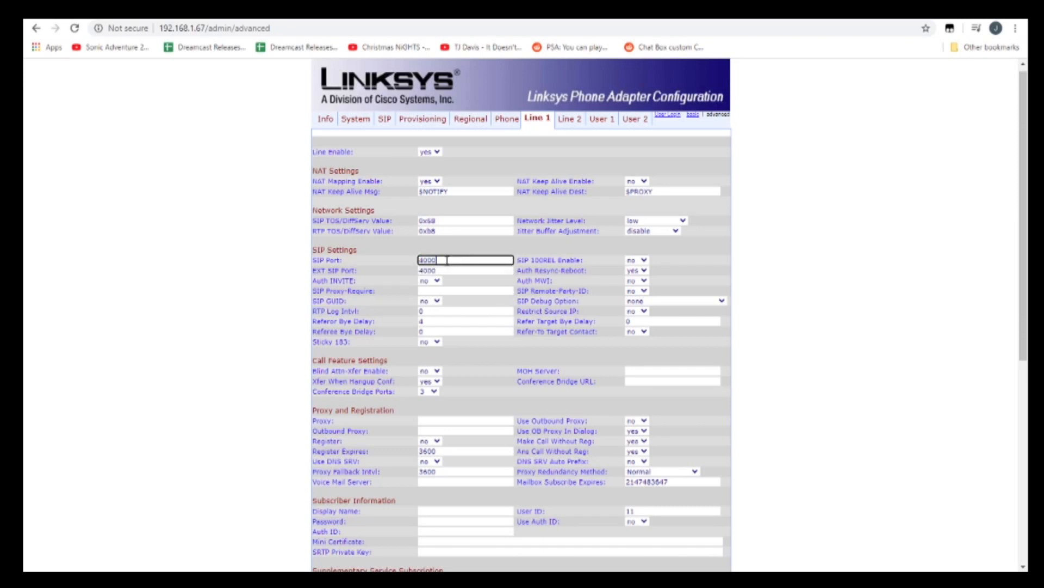
{"action": "mouse_move", "coordinate": [498, 245]}
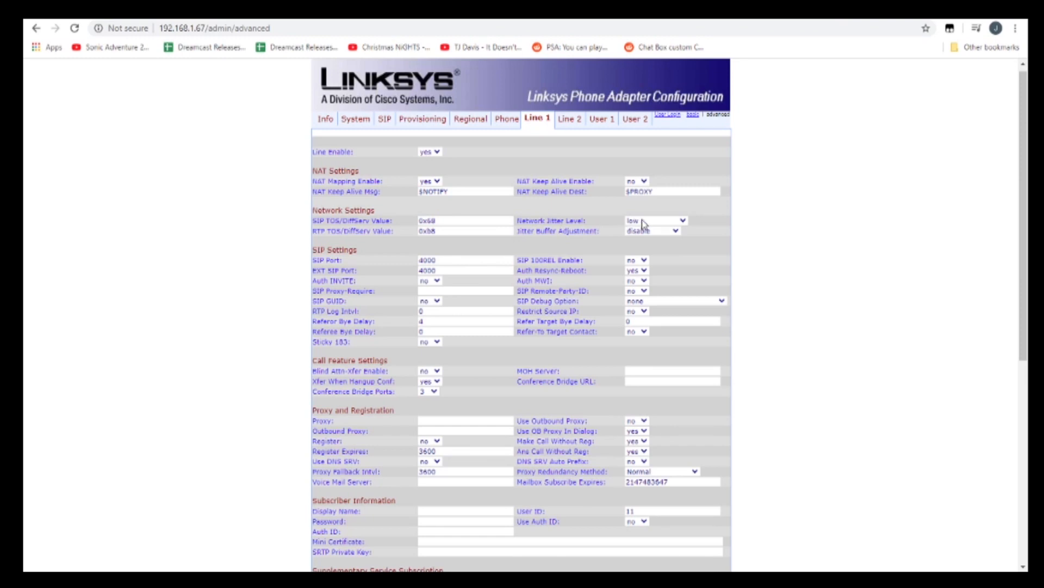
{"action": "mouse_move", "coordinate": [643, 225]}
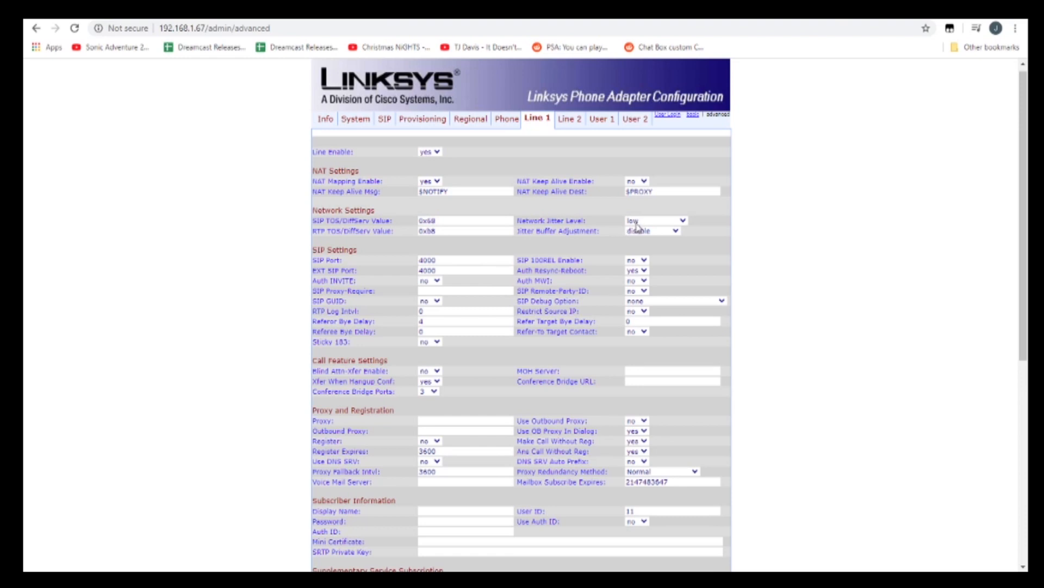
Try jitter buffer adjustment up and down, then set it back to disable
{"action": "left_click", "coordinate": [656, 219]}
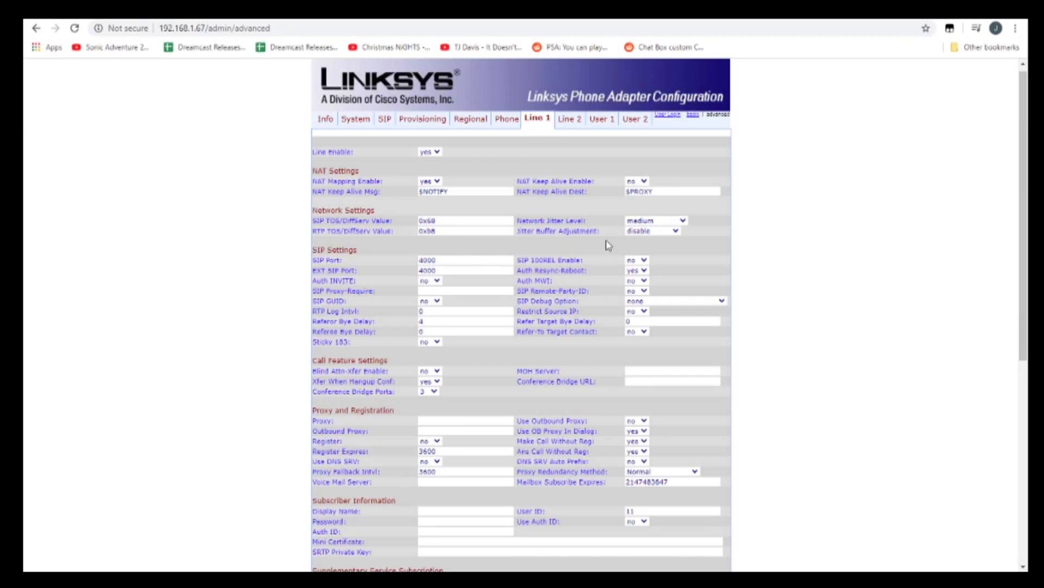
{"action": "left_click", "coordinate": [652, 231]}
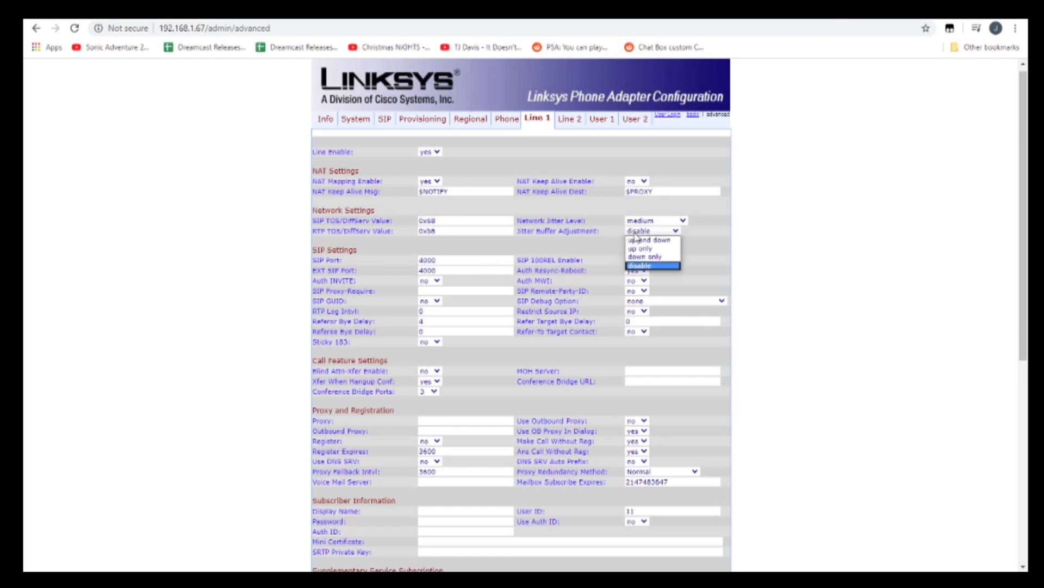
{"action": "left_click", "coordinate": [647, 239]}
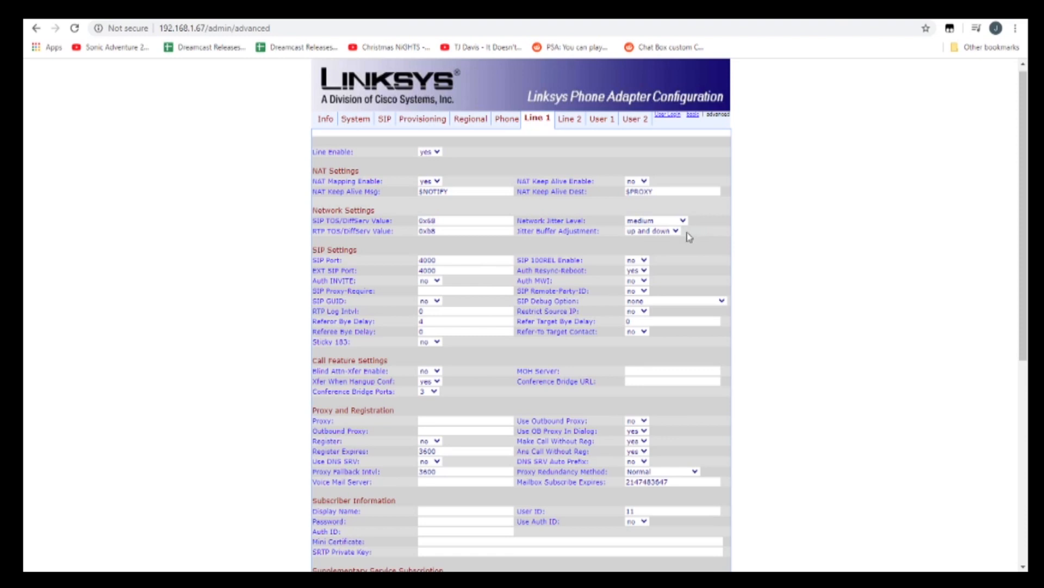
{"action": "mouse_move", "coordinate": [677, 238]}
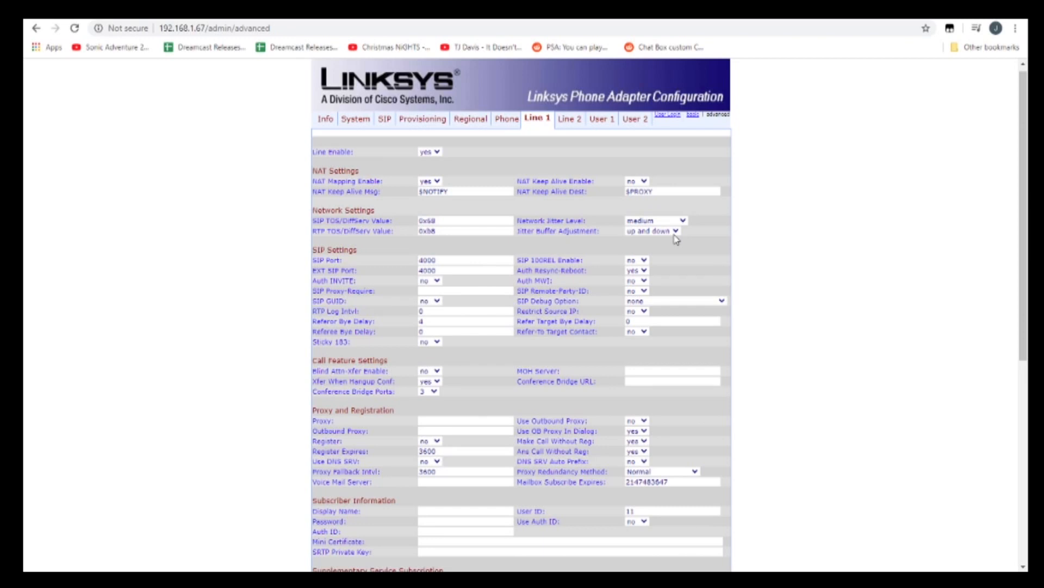
{"action": "left_click", "coordinate": [676, 230]}
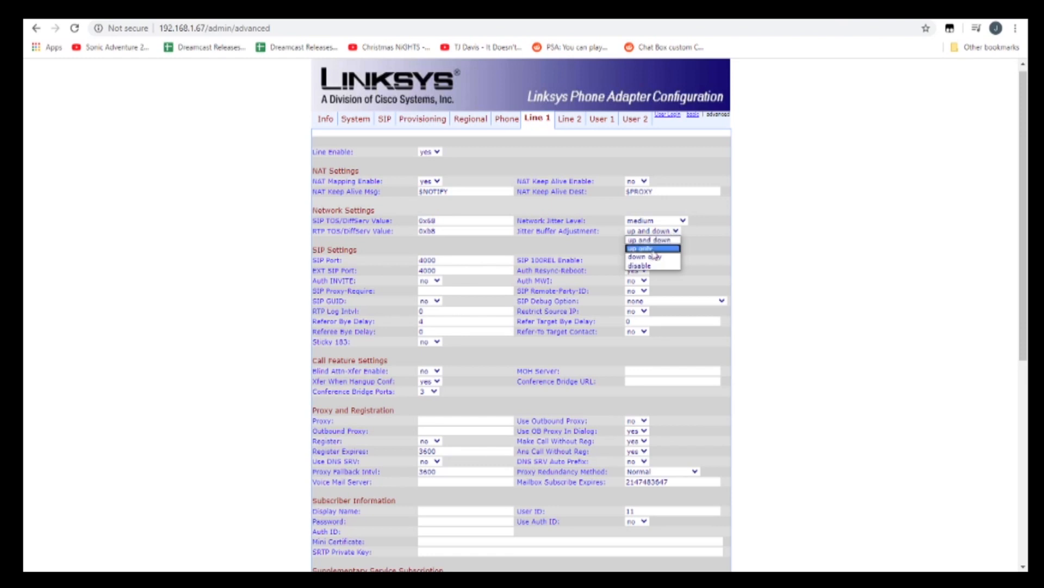
{"action": "left_click", "coordinate": [639, 264]}
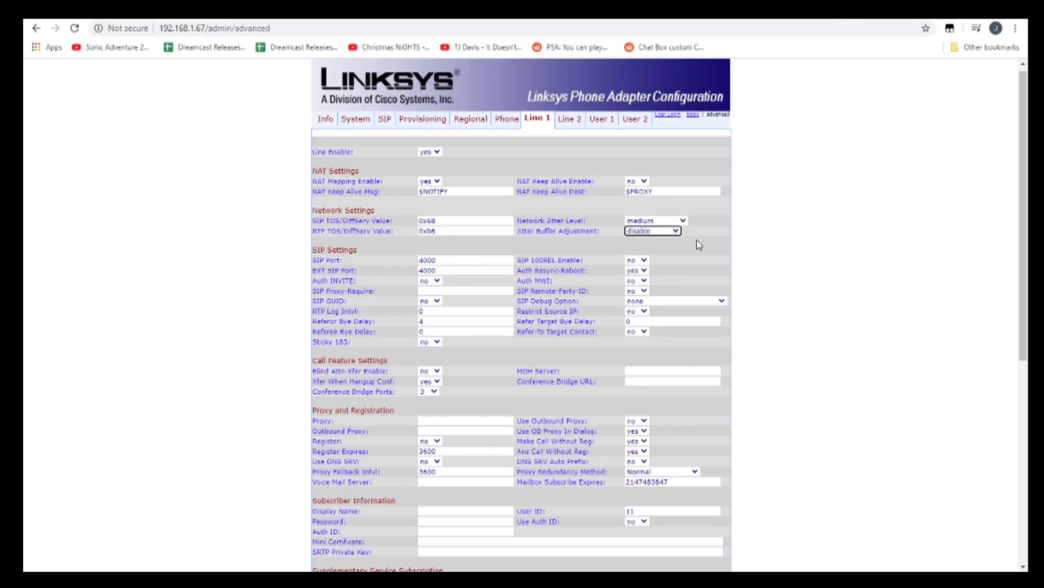
Try network jitter level high, then set it back to medium
{"action": "left_click", "coordinate": [656, 220]}
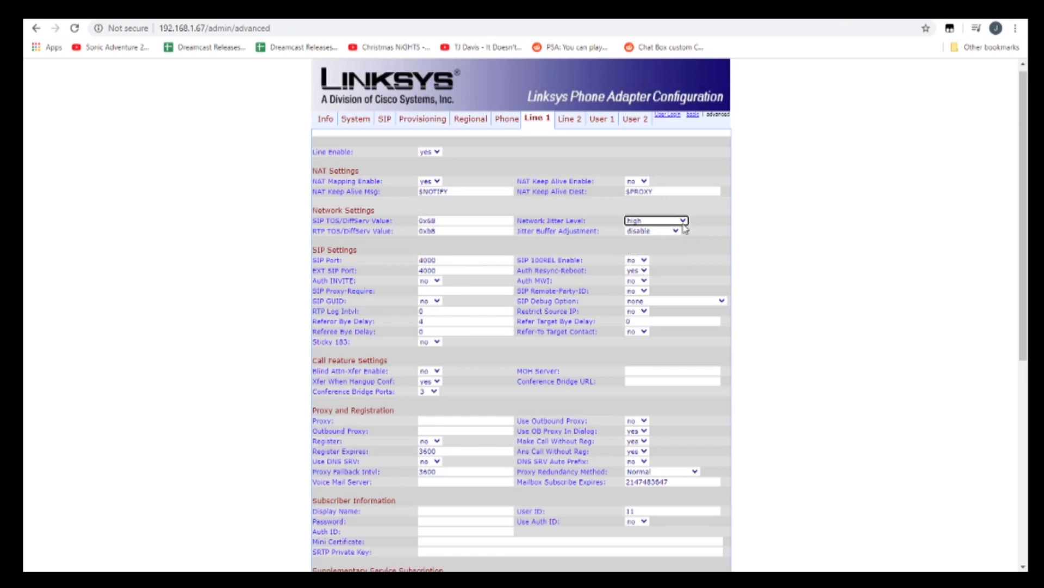
{"action": "left_click", "coordinate": [656, 220]}
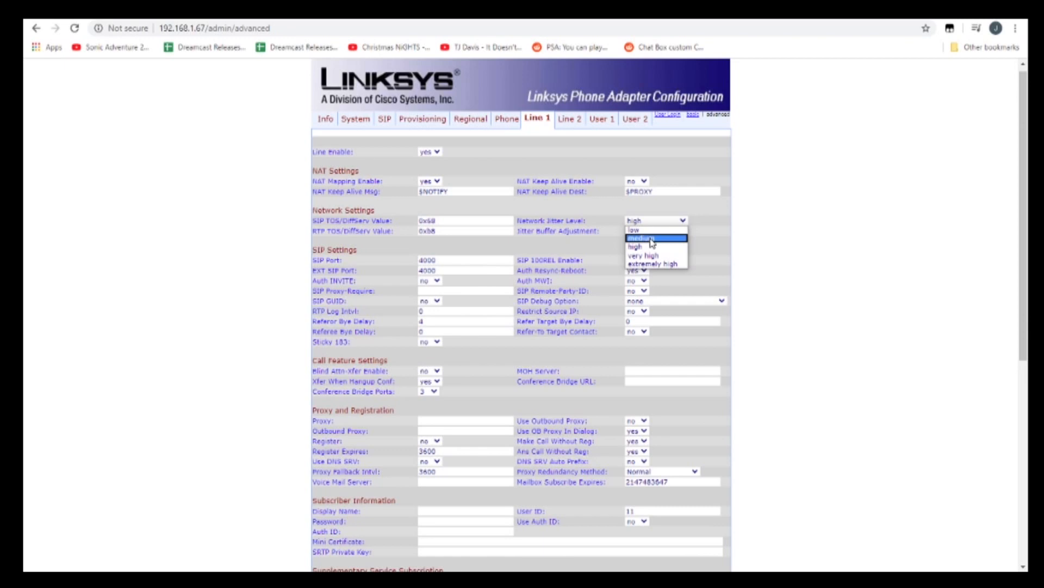
{"action": "left_click", "coordinate": [637, 237]}
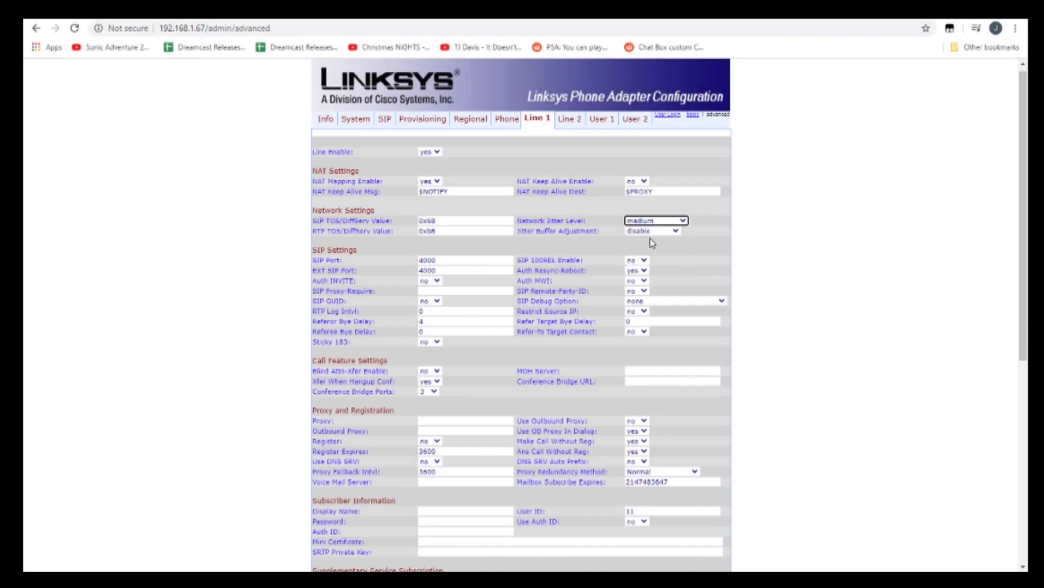
{"action": "mouse_move", "coordinate": [717, 229]}
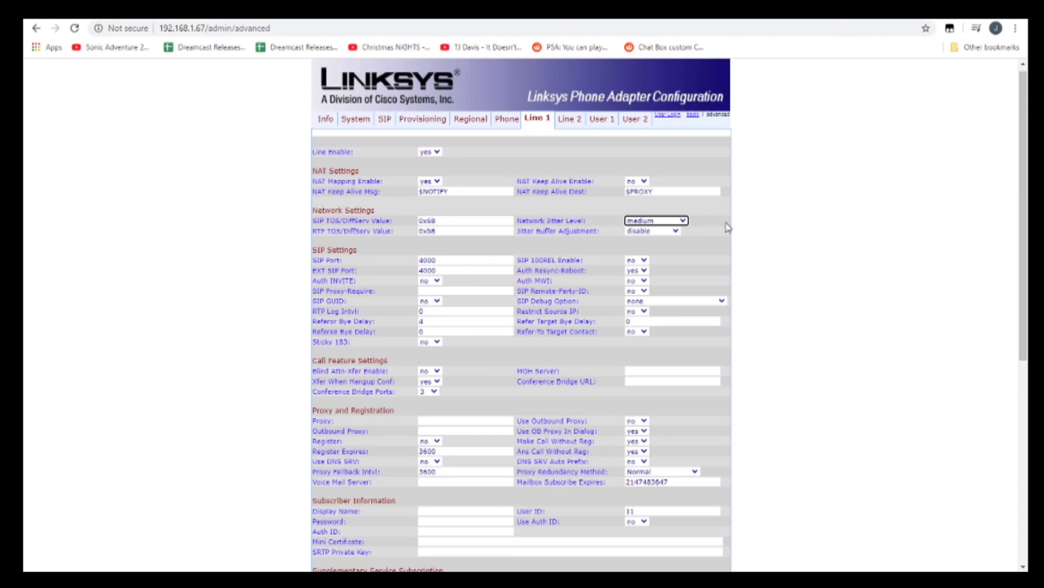
{"action": "scroll", "scroll_direction": "down", "scroll_amount": 3}
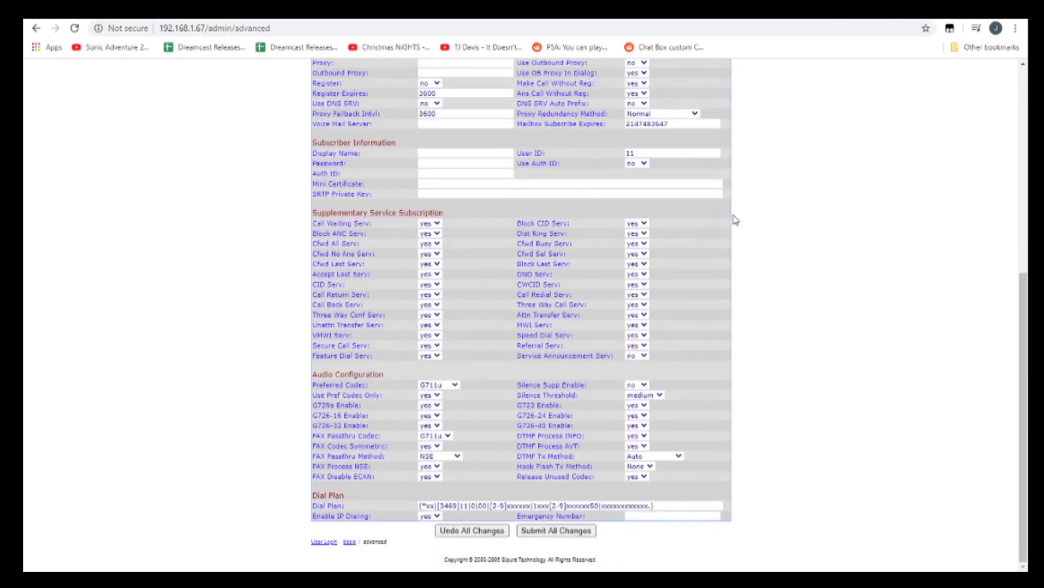
{"action": "mouse_move", "coordinate": [697, 457]}
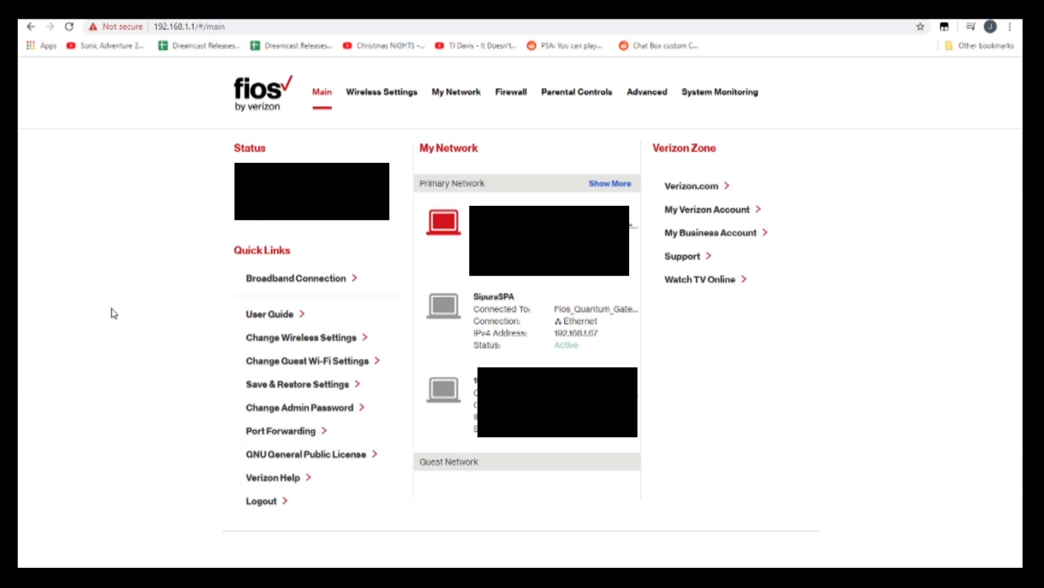
{"action": "mouse_move", "coordinate": [104, 298]}
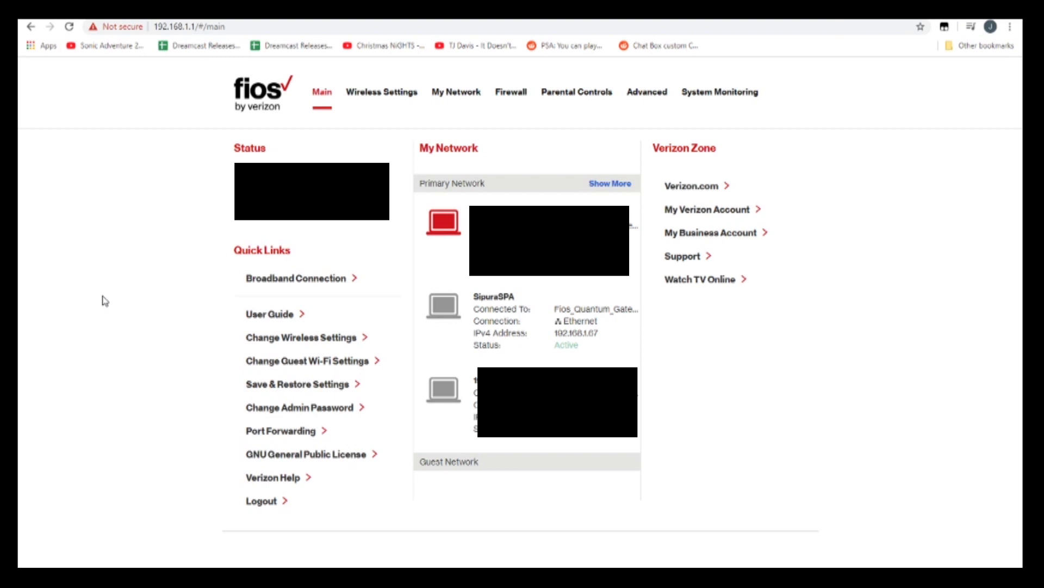
{"action": "mouse_move", "coordinate": [524, 87]}
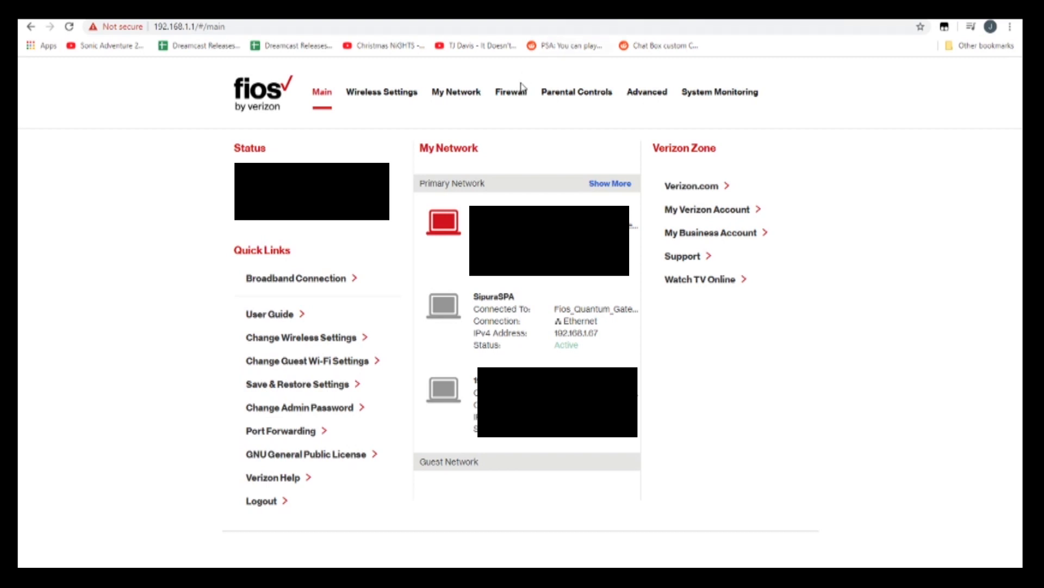
{"action": "left_click", "coordinate": [510, 91]}
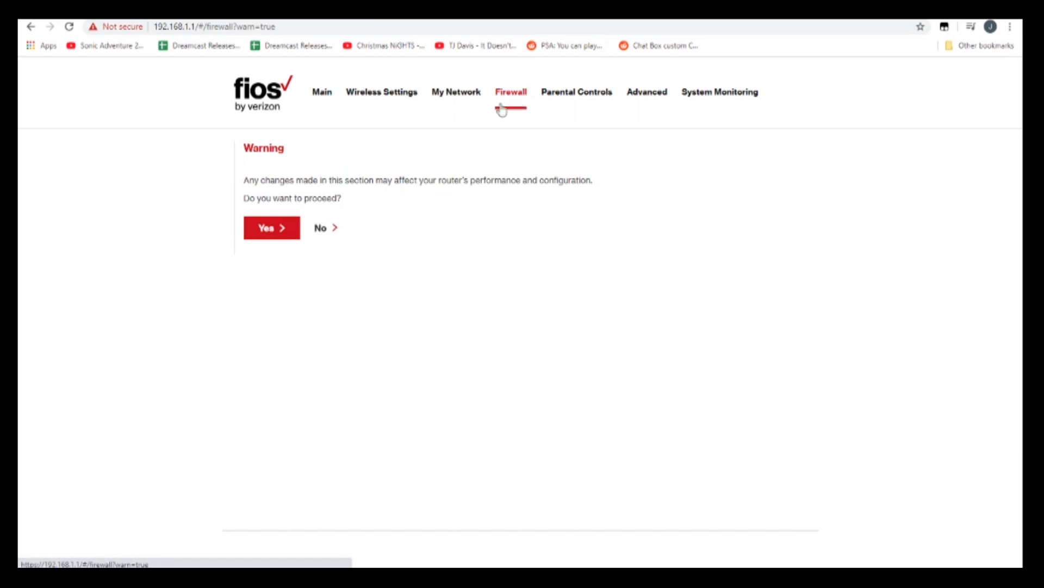
{"action": "left_click", "coordinate": [272, 227]}
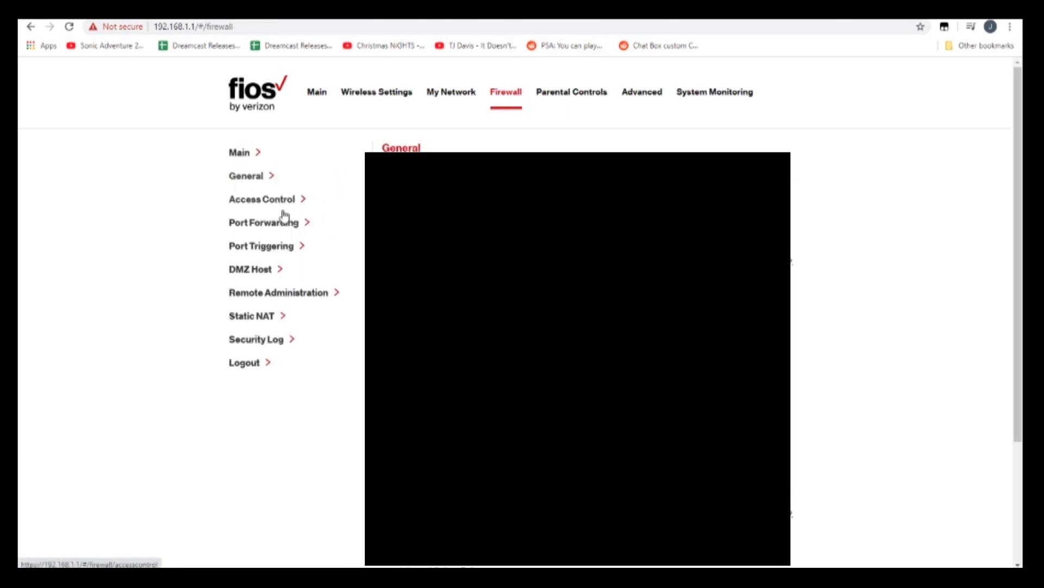
{"action": "left_click", "coordinate": [263, 222]}
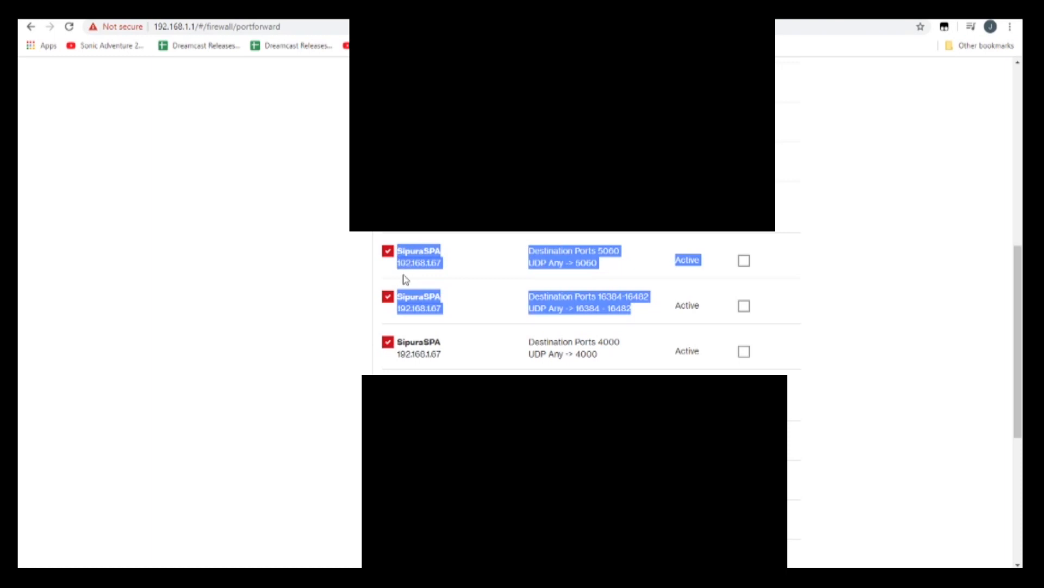
{"action": "mouse_move", "coordinate": [605, 268]}
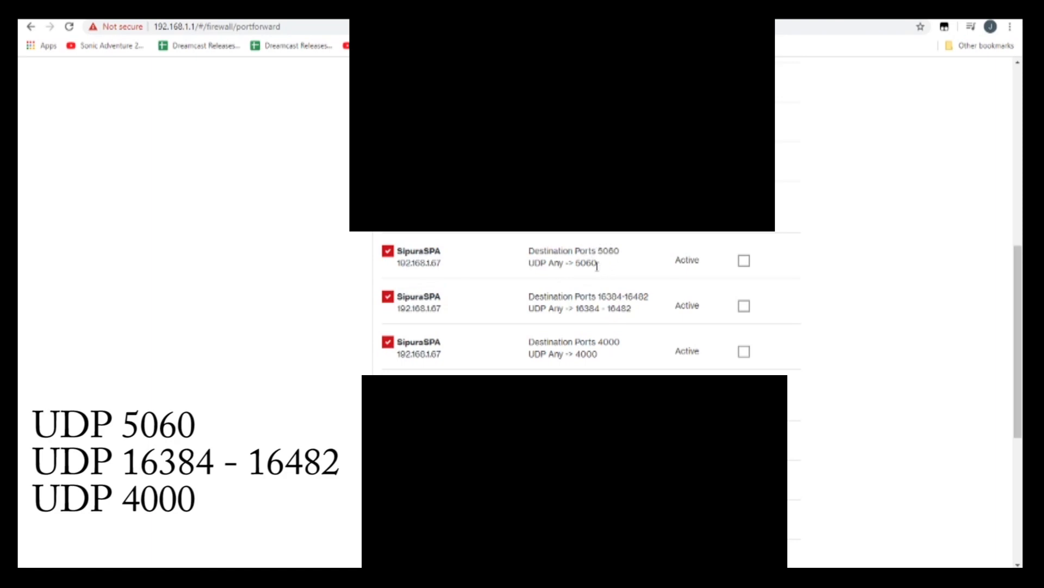
{"action": "mouse_move", "coordinate": [585, 306]}
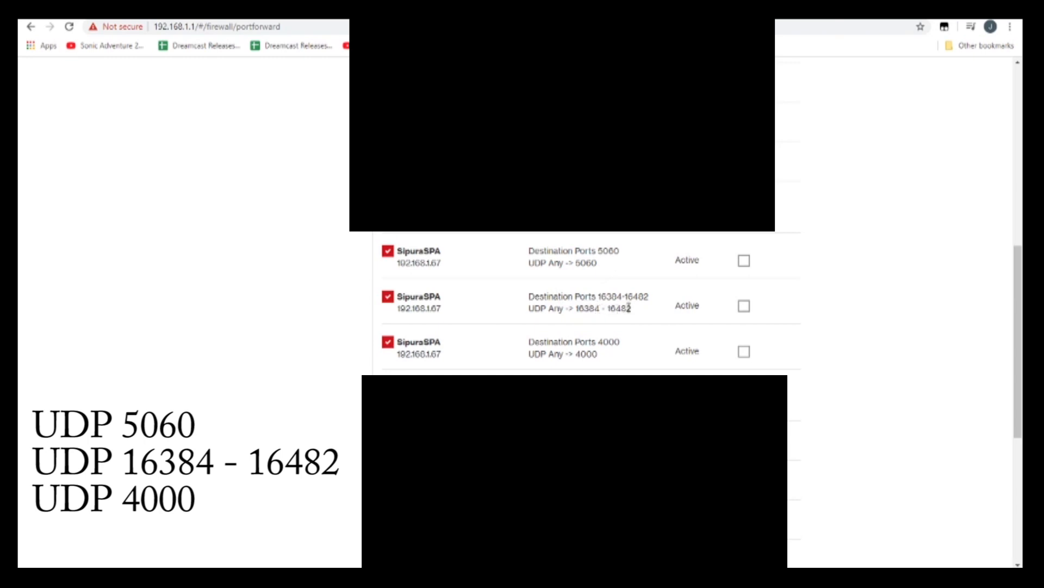
{"action": "mouse_move", "coordinate": [618, 360]}
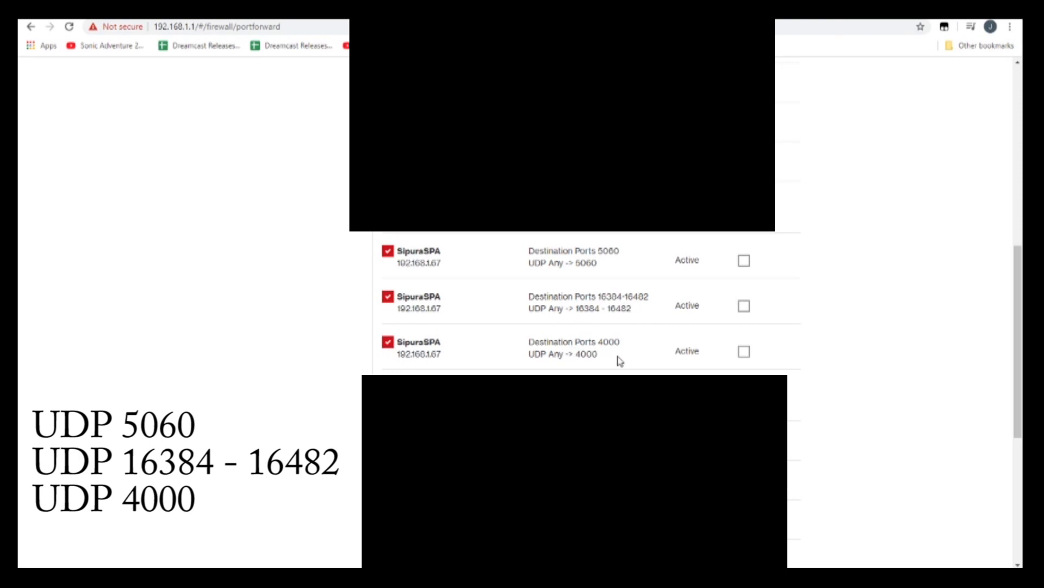
{"action": "mouse_move", "coordinate": [584, 283]}
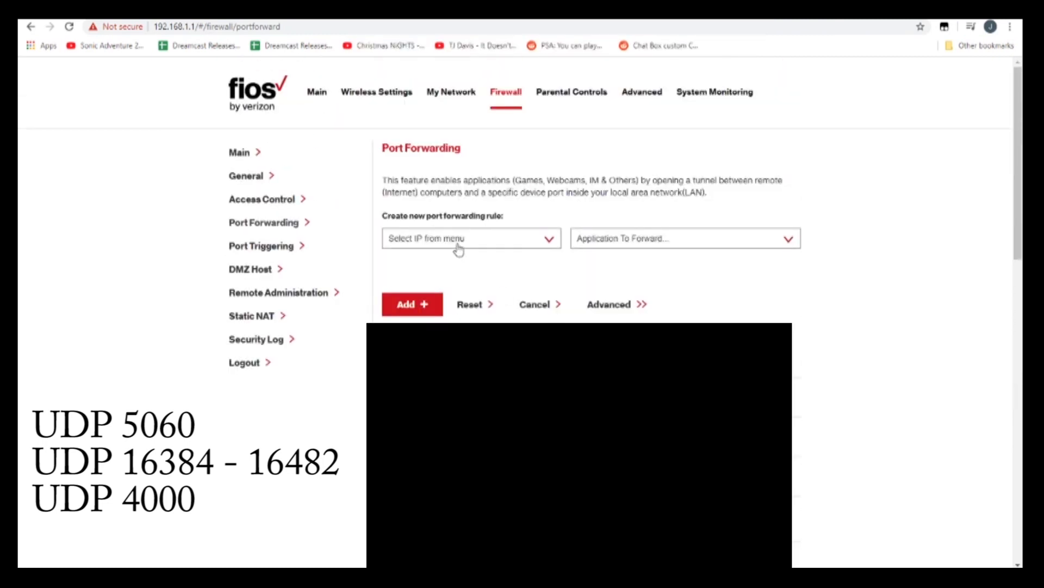
Start a custom UDP port rule for 192.168.1.67 - SipuraSPA with the port box cleared
{"action": "left_click", "coordinate": [470, 238]}
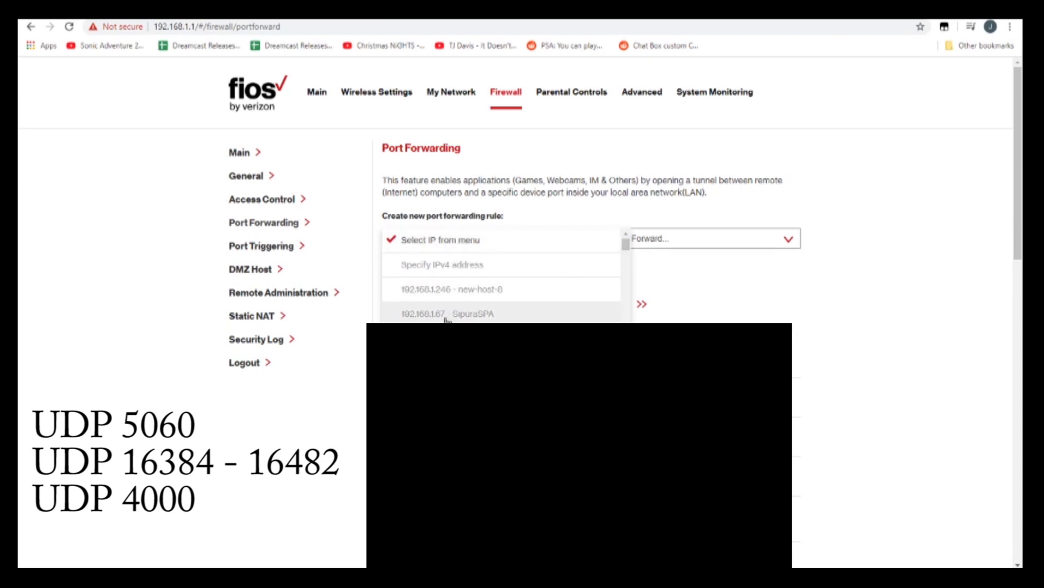
{"action": "left_click", "coordinate": [446, 314]}
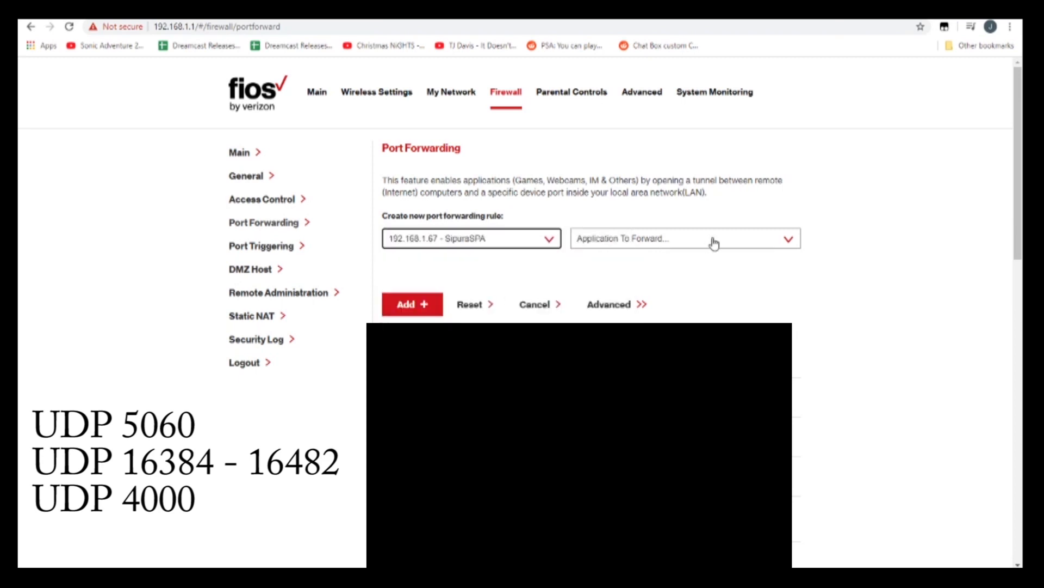
{"action": "left_click", "coordinate": [714, 239]}
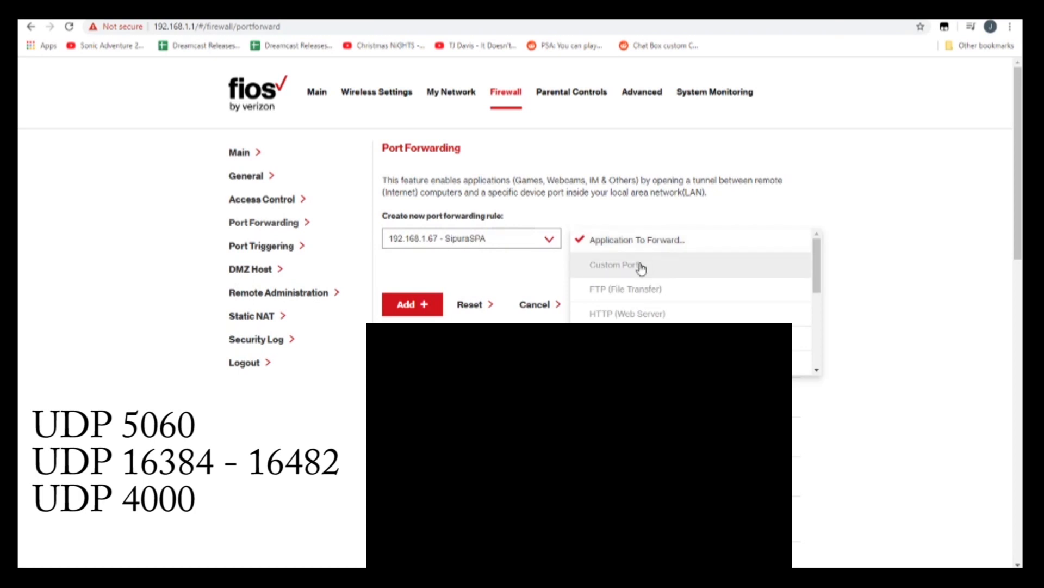
{"action": "left_click", "coordinate": [617, 265]}
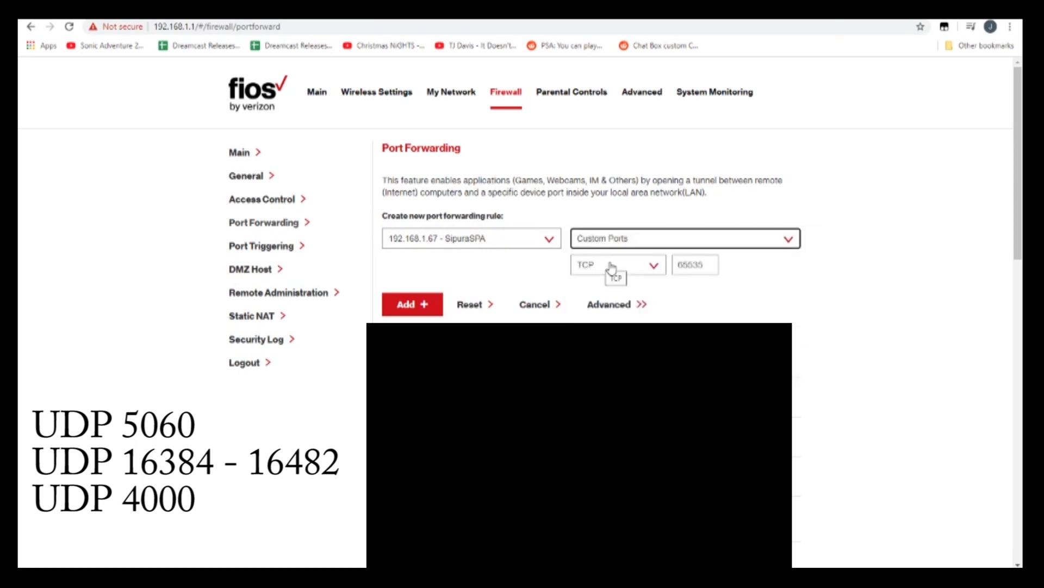
{"action": "left_click", "coordinate": [617, 264]}
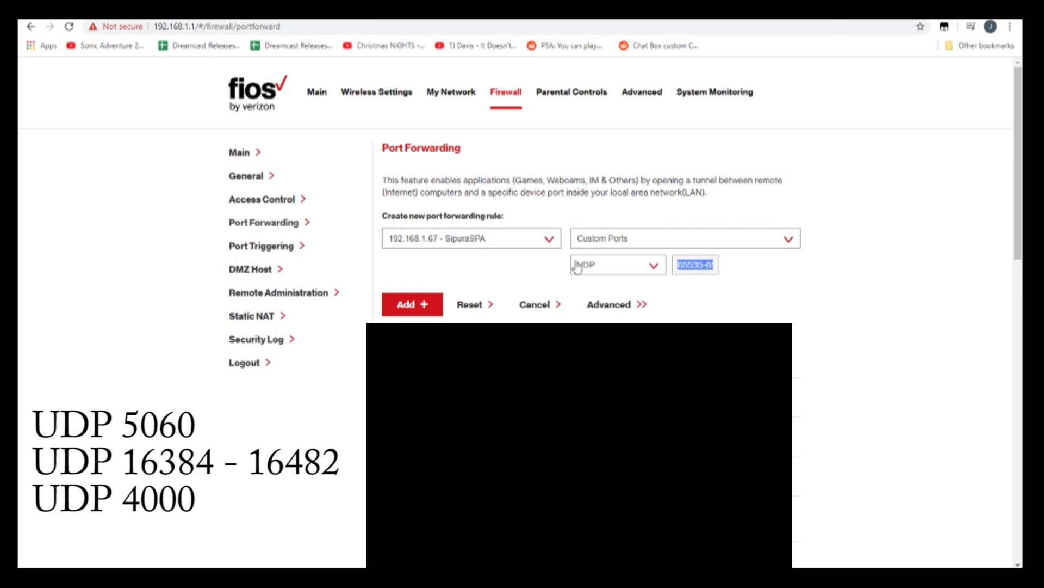
{"action": "mouse_move", "coordinate": [615, 284]}
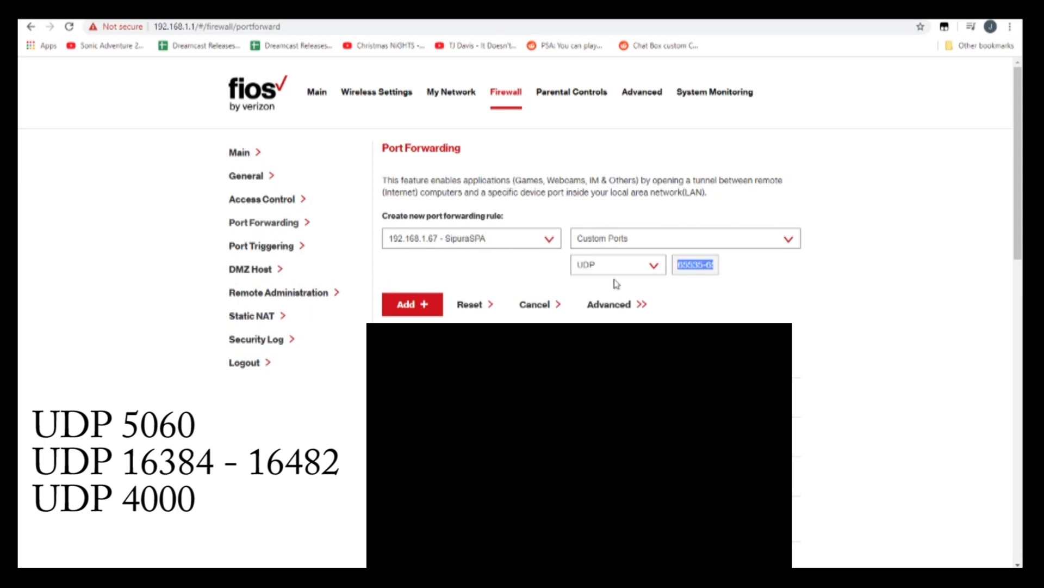
{"action": "left_click", "coordinate": [696, 264]}
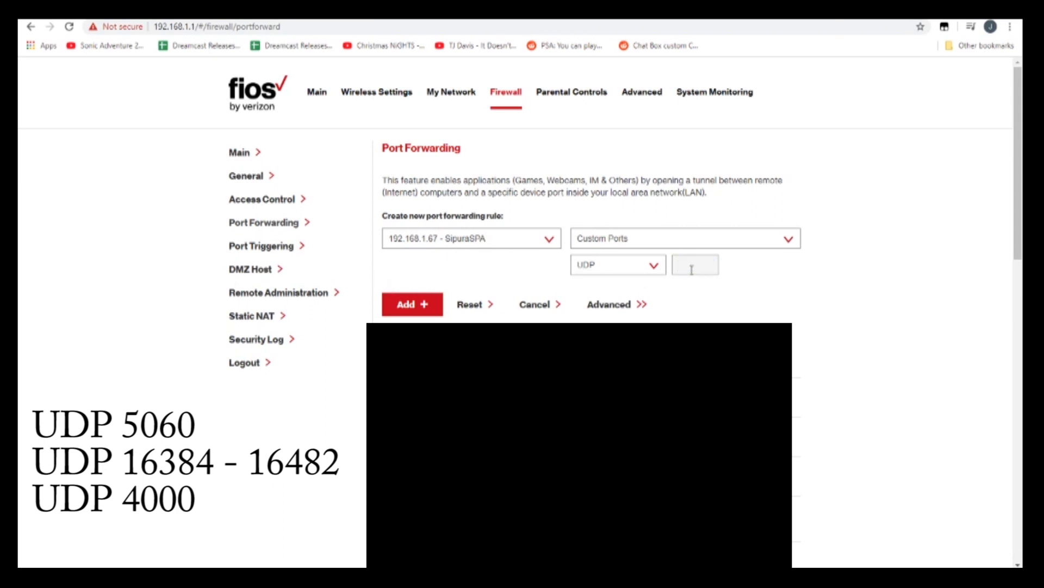
{"action": "scroll", "scroll_direction": "down", "scroll_amount": 3}
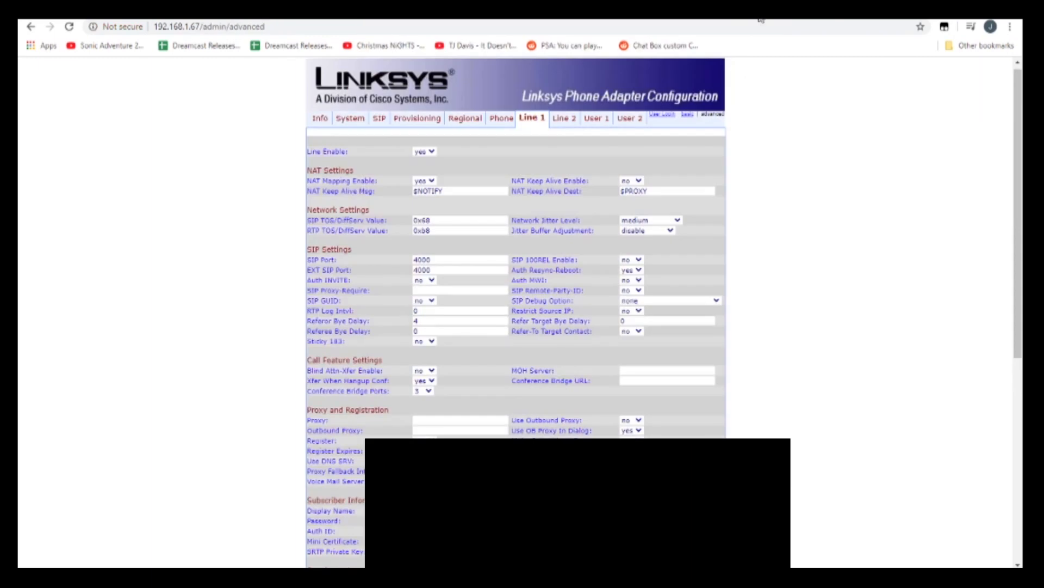
{"action": "triple_click", "coordinate": [458, 259]}
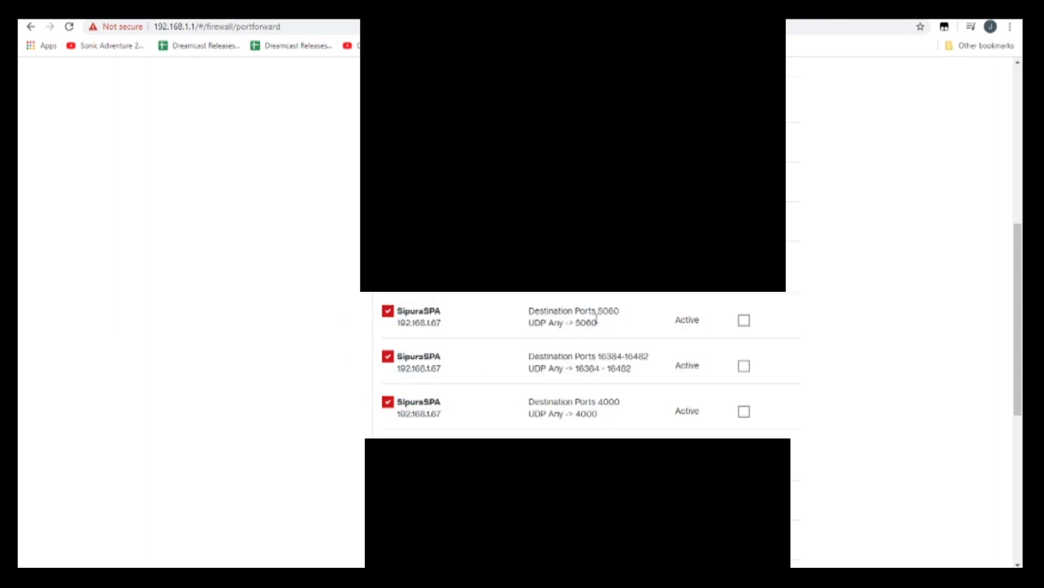
{"action": "mouse_move", "coordinate": [607, 327]}
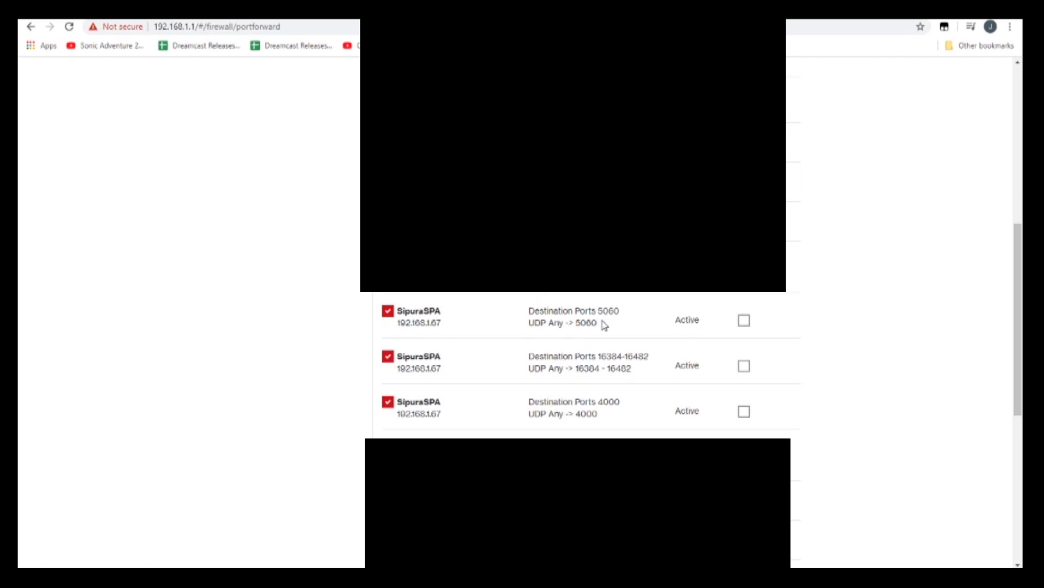
Select the destination port 5060 in the SipuraSPA forwarding rule
{"action": "double_click", "coordinate": [605, 368]}
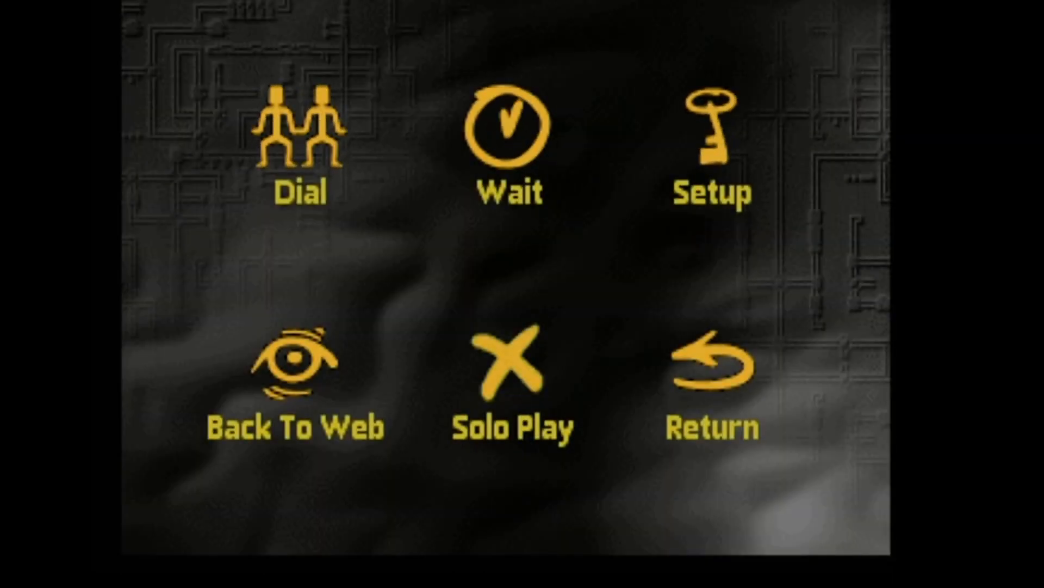
In XBAND Setup, choose a profile character and enter the code name Retro
{"action": "left_click", "coordinate": [711, 133]}
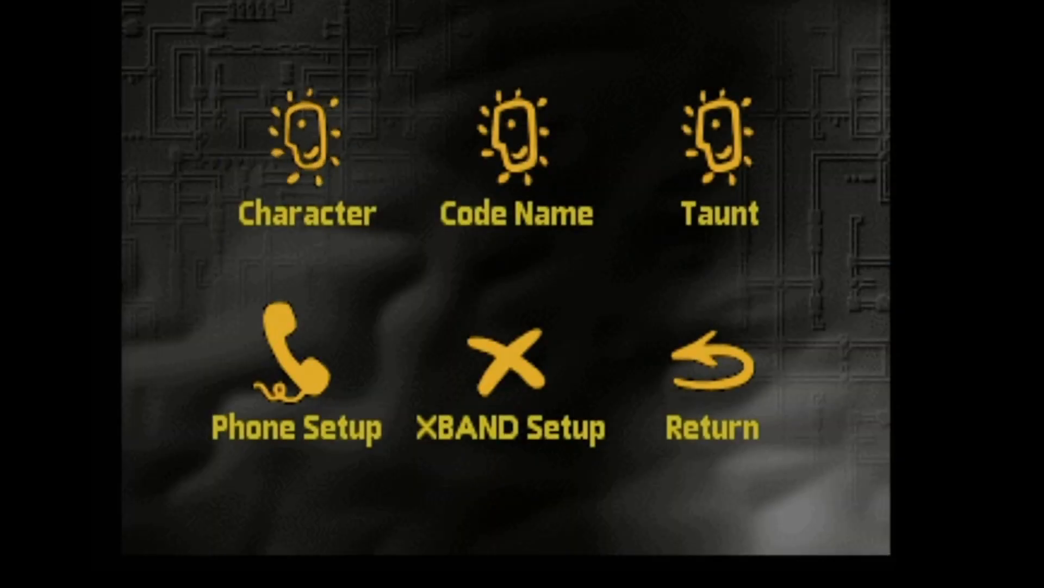
{"action": "left_click", "coordinate": [303, 132]}
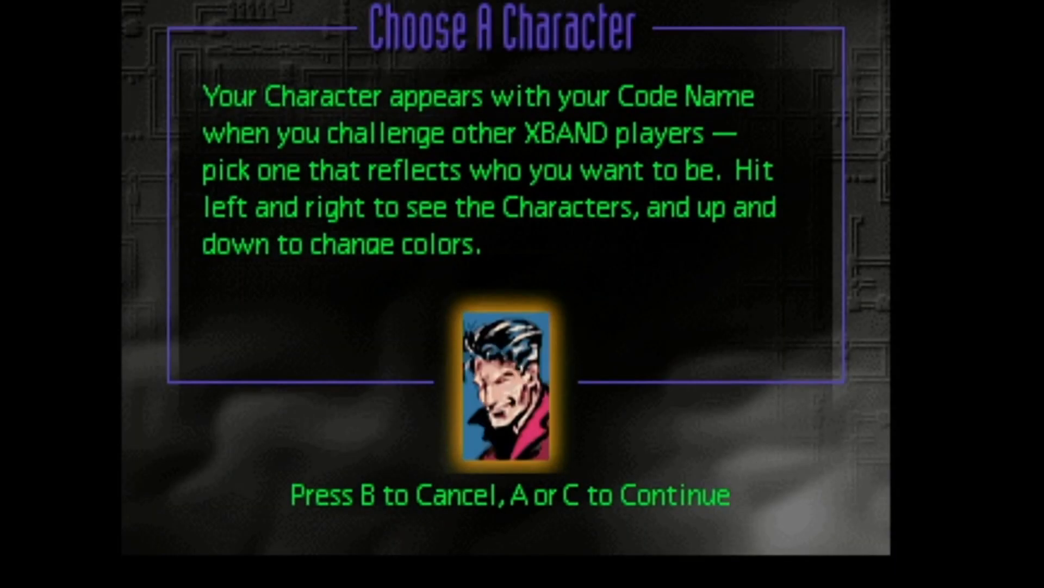
{"action": "key", "text": "Right"}
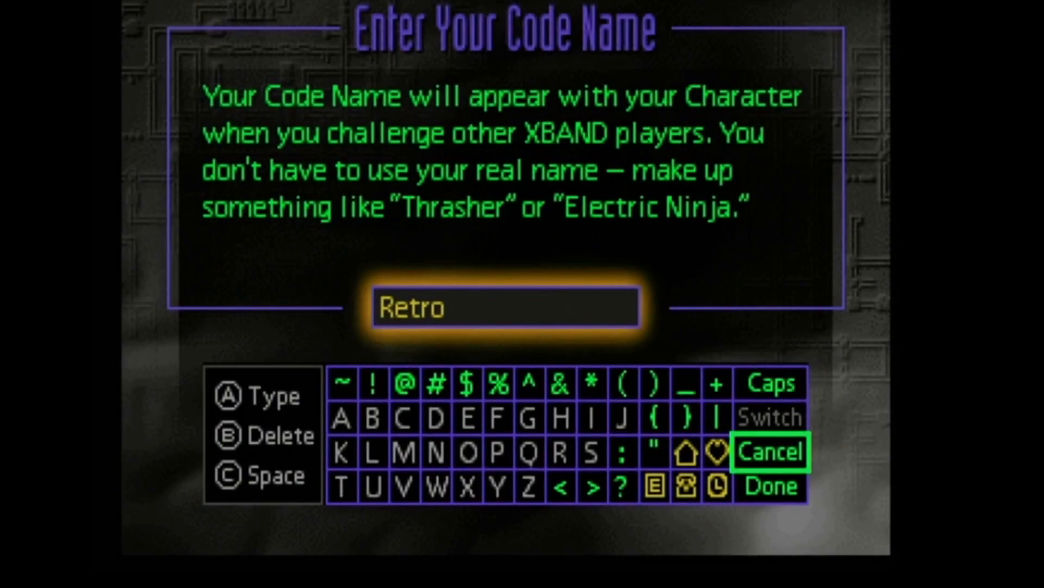
{"action": "left_click", "coordinate": [770, 451]}
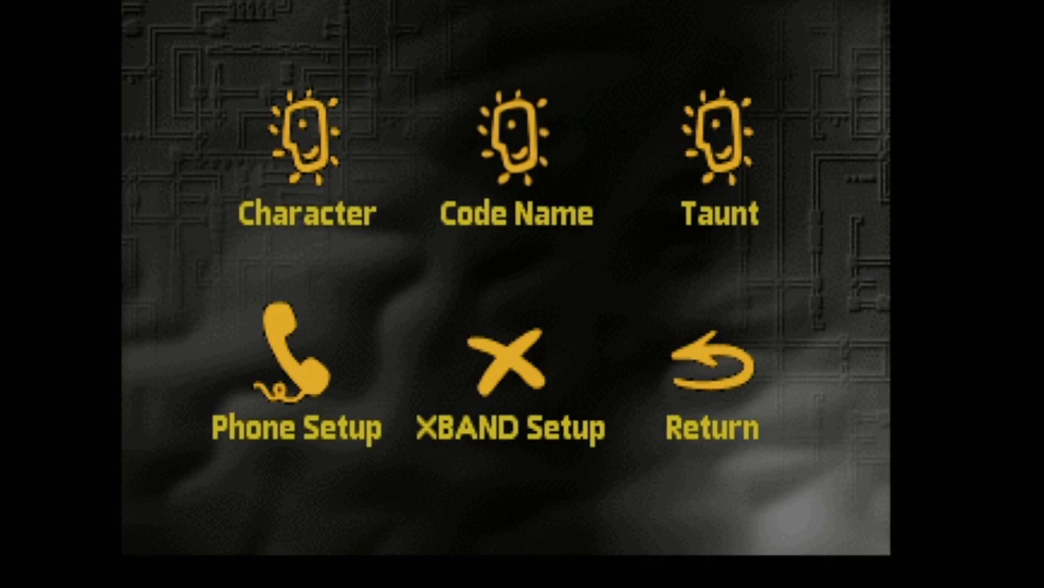
Enter the taunt ♡SEGA is bae♡, check tone dialing with no prefix, and return to the main menu
{"action": "left_click", "coordinate": [716, 141]}
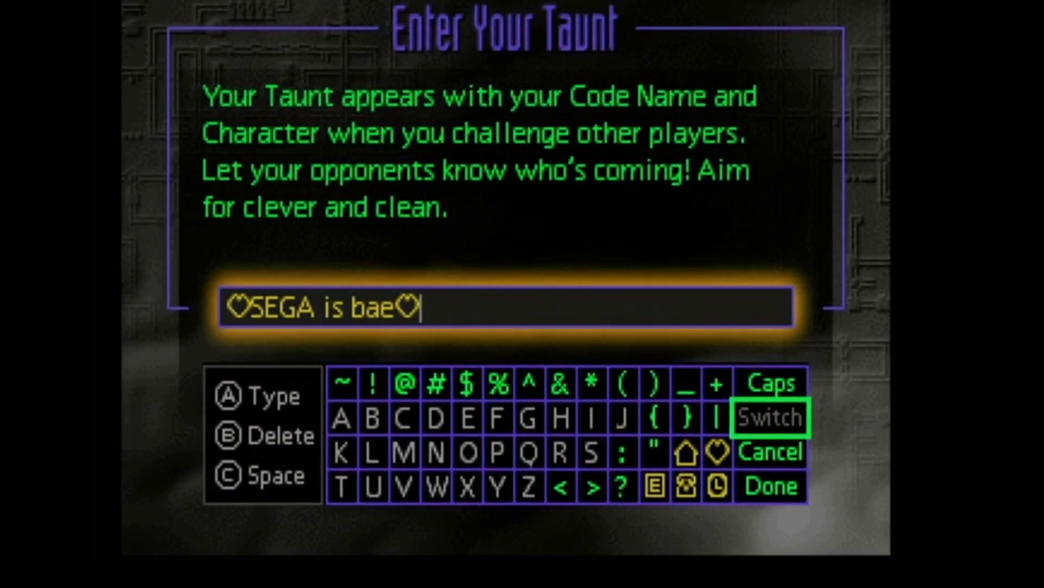
{"action": "left_click", "coordinate": [771, 485]}
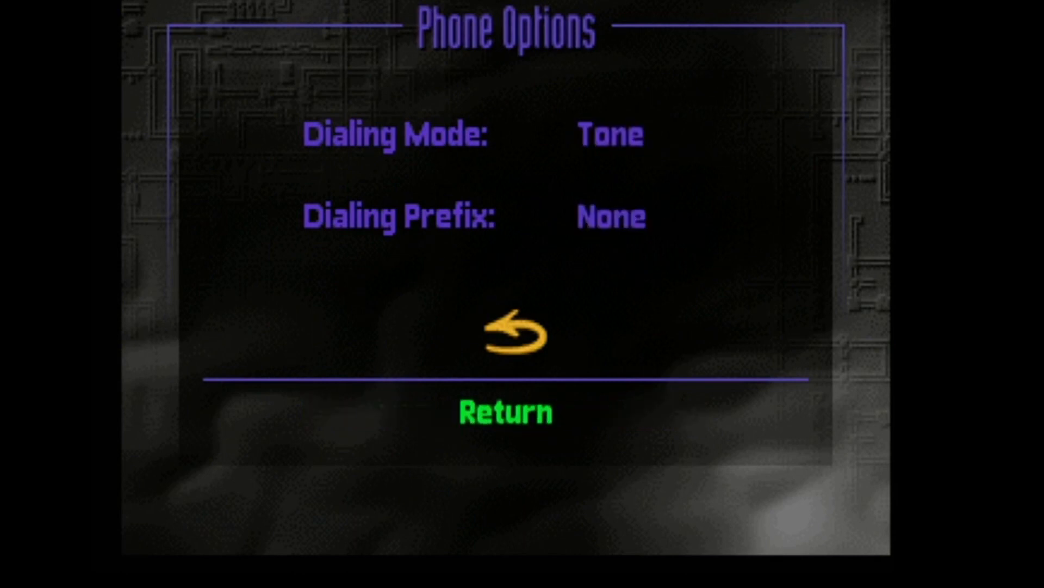
{"action": "left_click", "coordinate": [507, 340]}
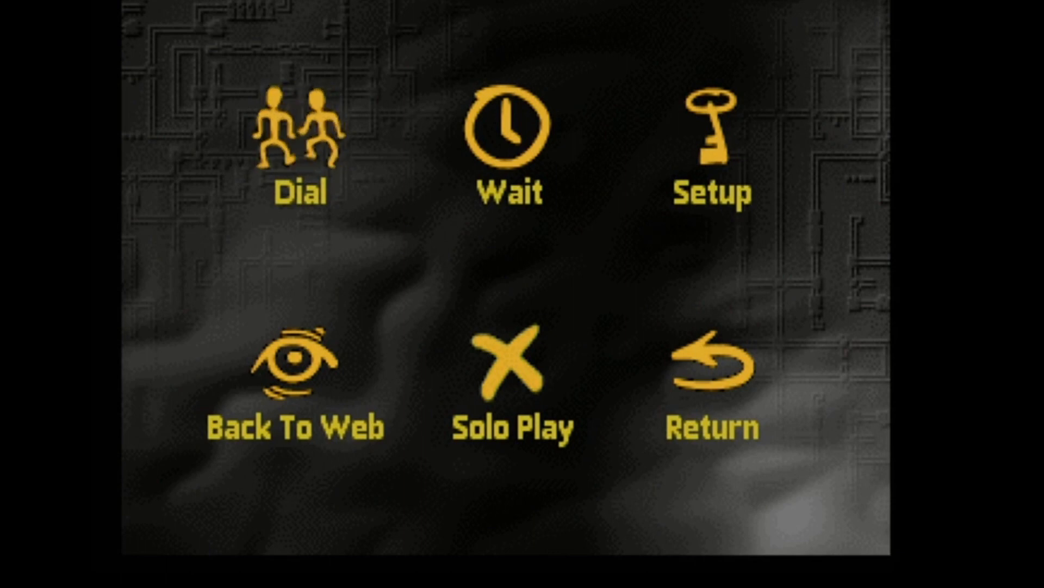
Dial the opponent's IP as 11*000*00*000*00*5060#, then cancel back to the NetLink main menu
{"action": "left_click", "coordinate": [298, 136]}
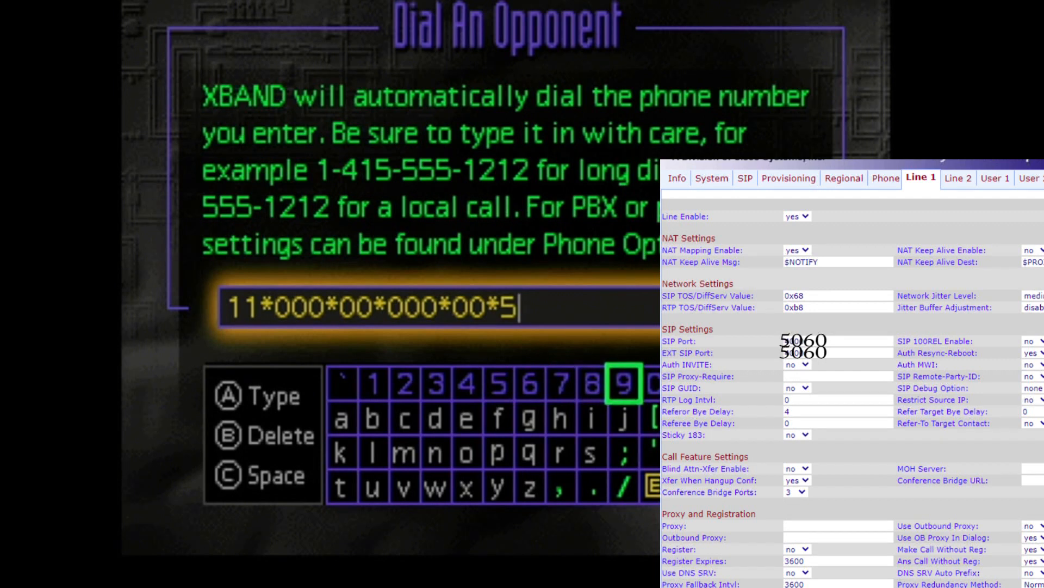
{"action": "left_click", "coordinate": [650, 383]}
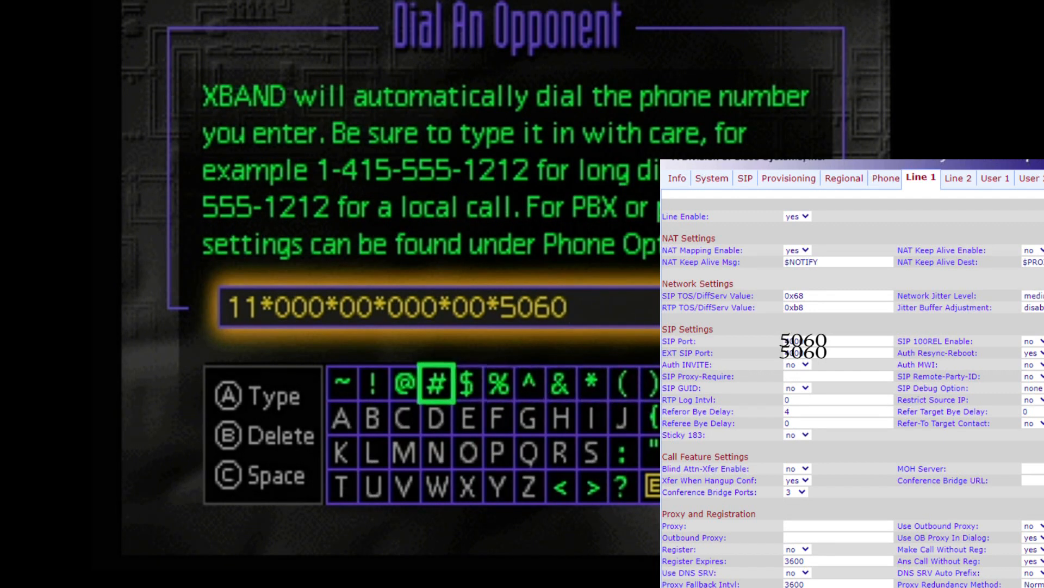
{"action": "left_click", "coordinate": [437, 383]}
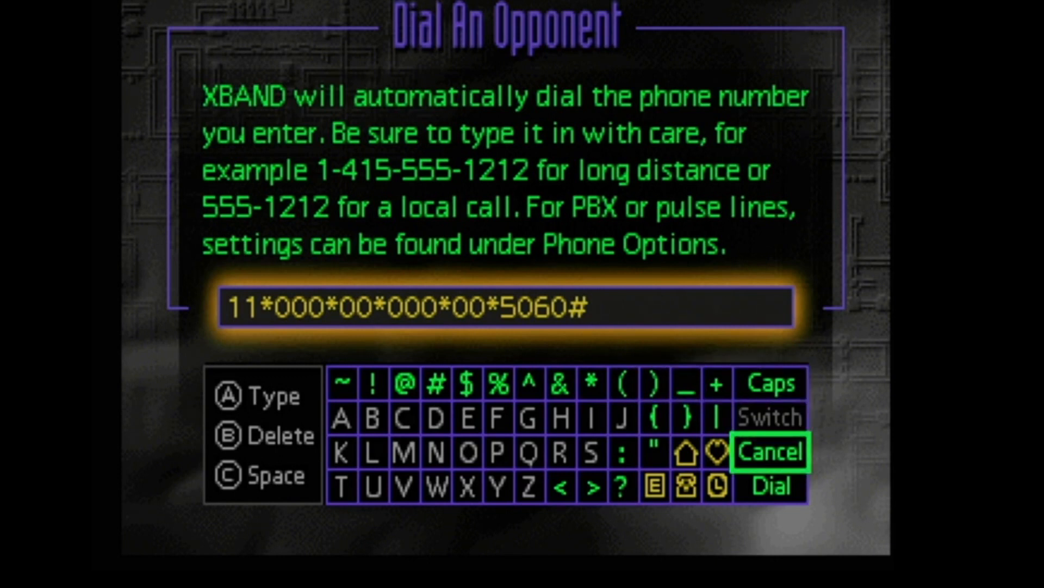
{"action": "left_click", "coordinate": [769, 451]}
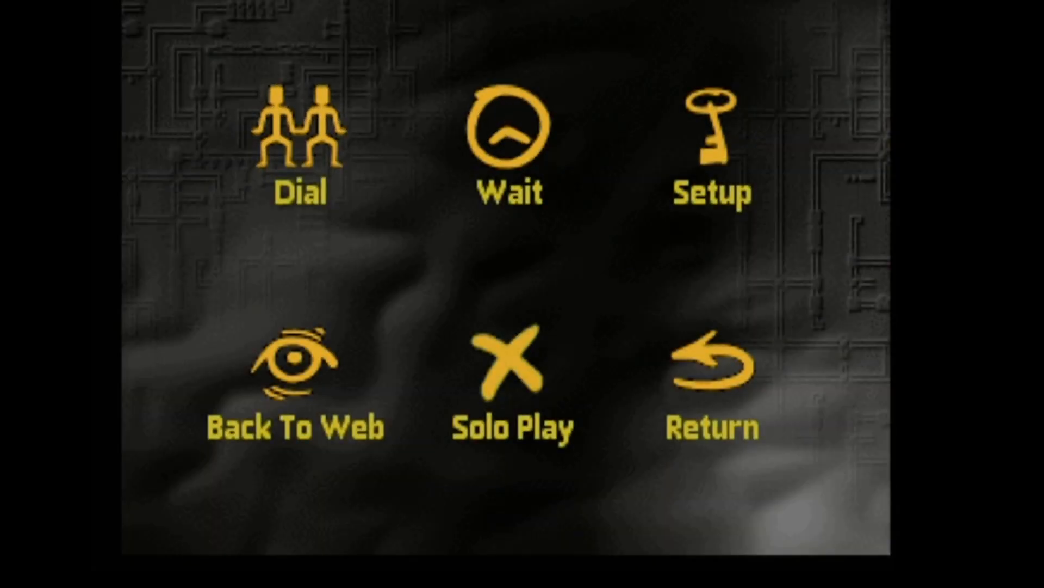
{"action": "left_click", "coordinate": [504, 132]}
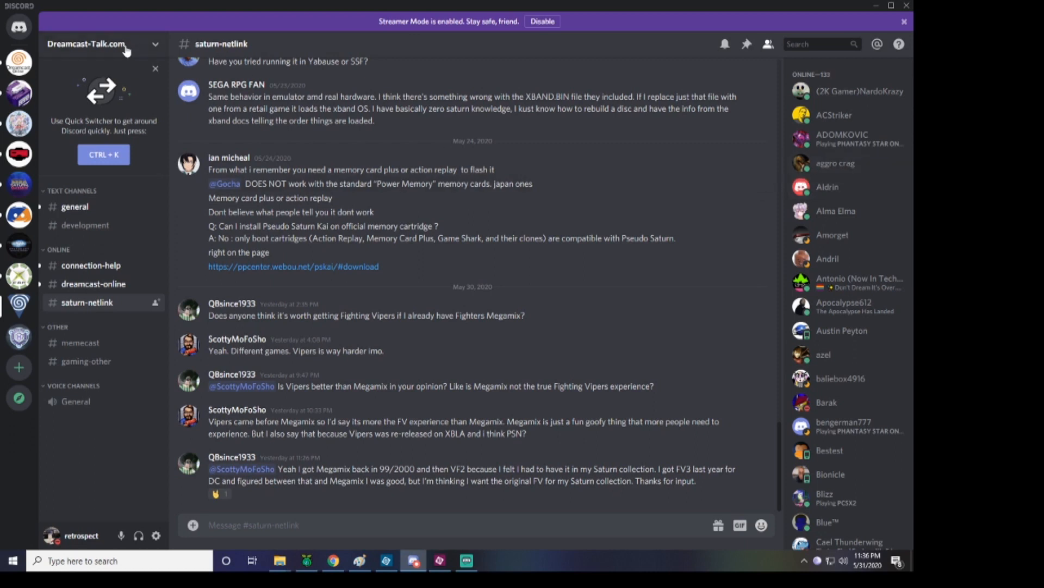
{"action": "mouse_move", "coordinate": [103, 49]}
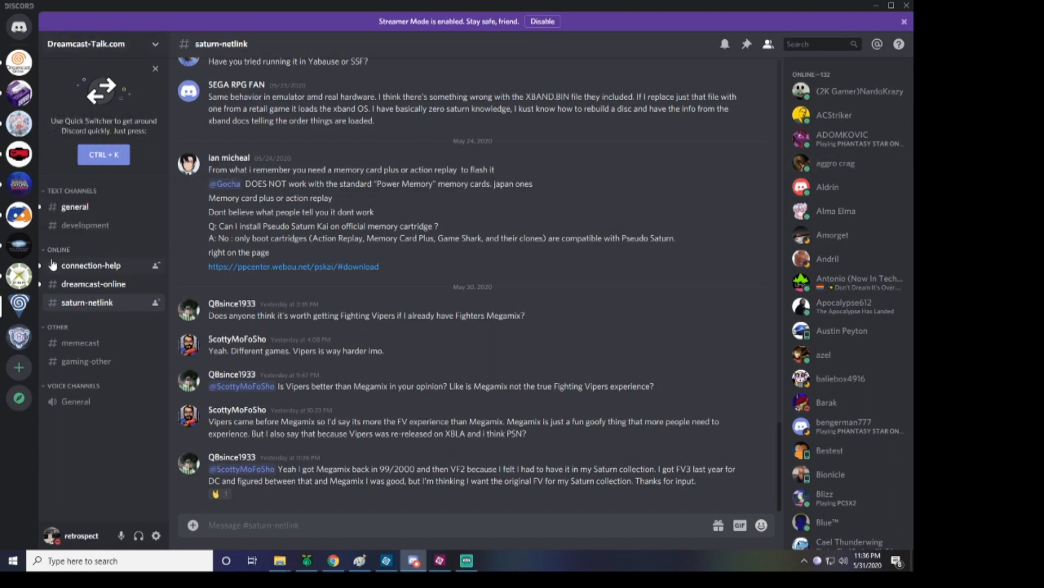
{"action": "mouse_move", "coordinate": [84, 314]}
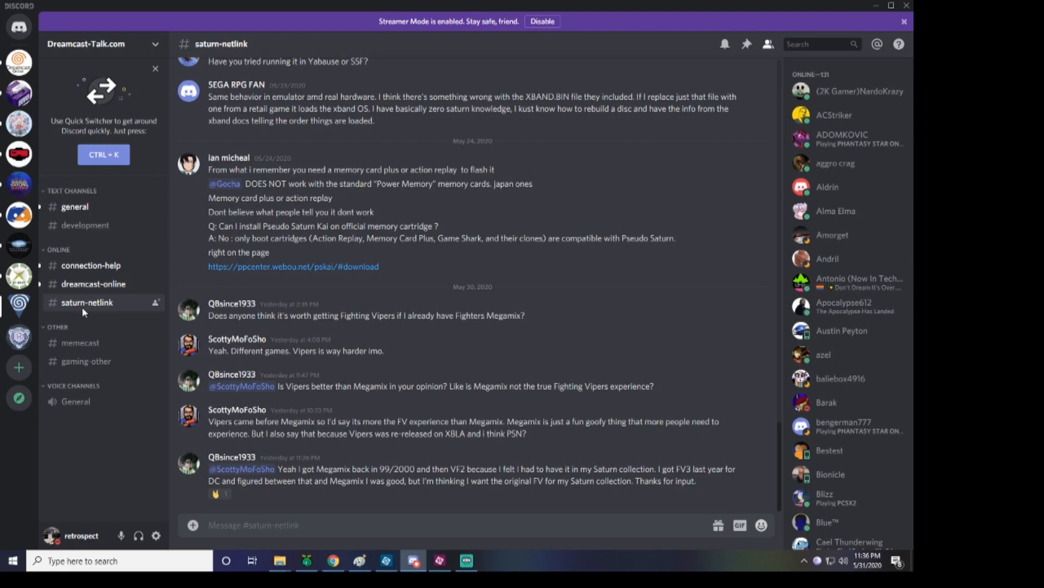
{"action": "mouse_move", "coordinate": [134, 49]}
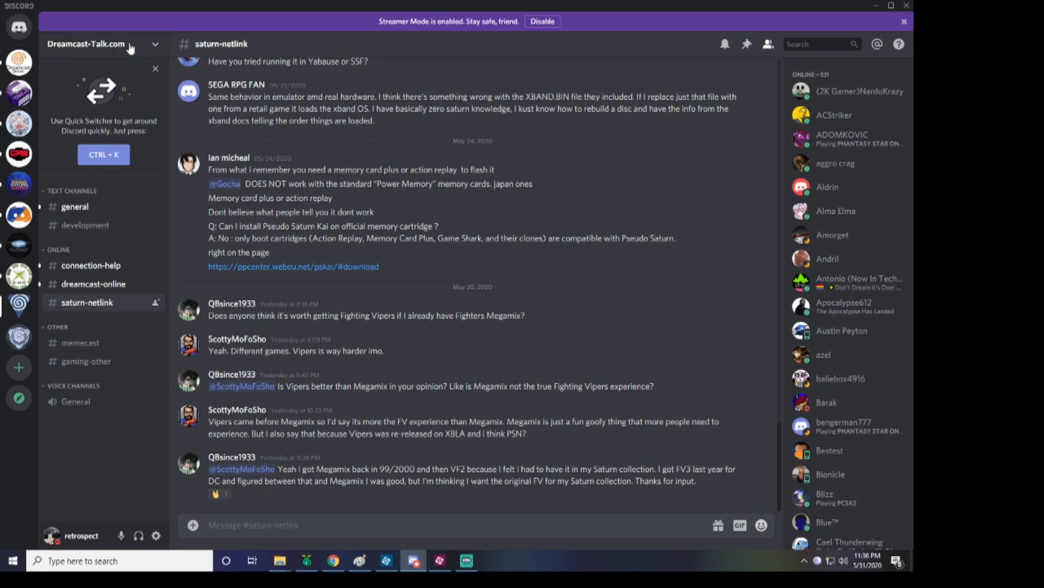